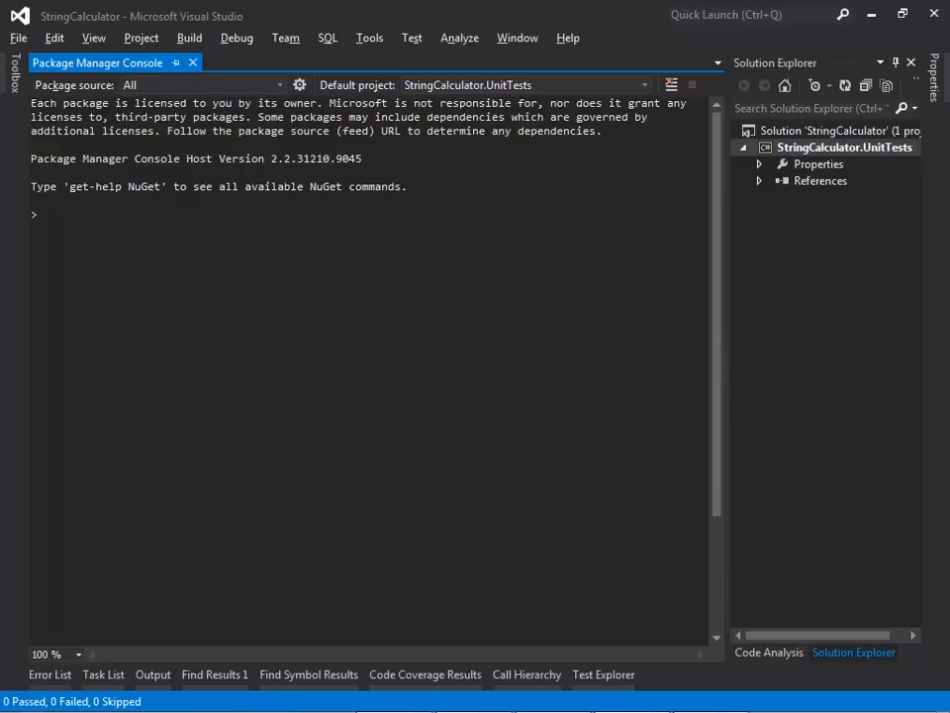
- Install AutoFixture.Xunit from the C:\Users\mark\Desktop\AutoFixture.3.0.1 source in the Package Manager Console
click(44, 214)
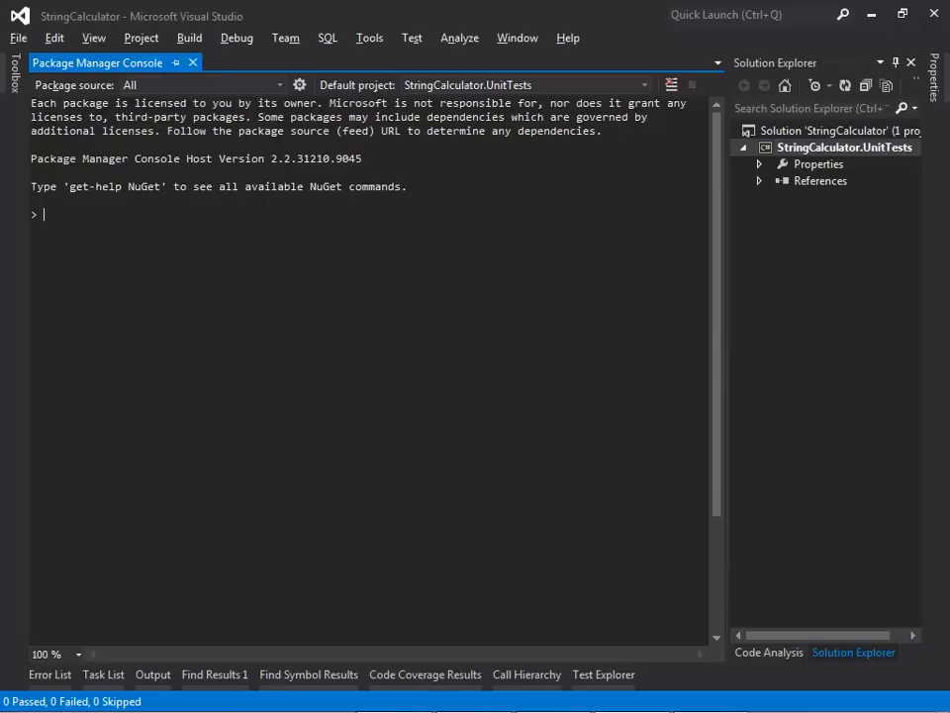
text(Install-Package AutoFixture.Xunit -)
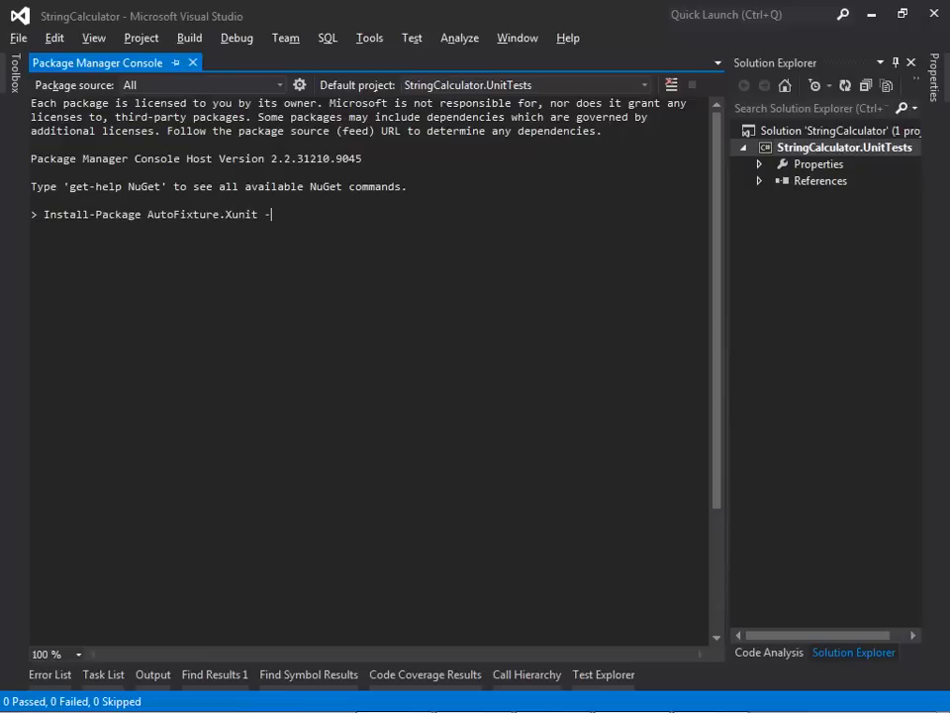
text(sou)
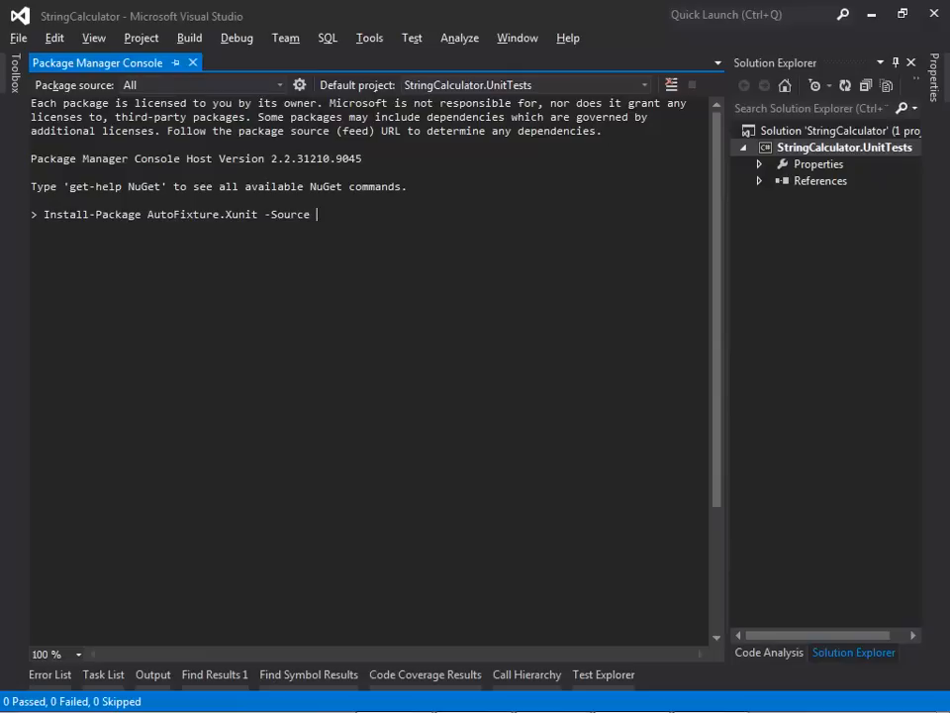
text(C:\Users\mark\Desktop\AutoFixture.3.0.1)
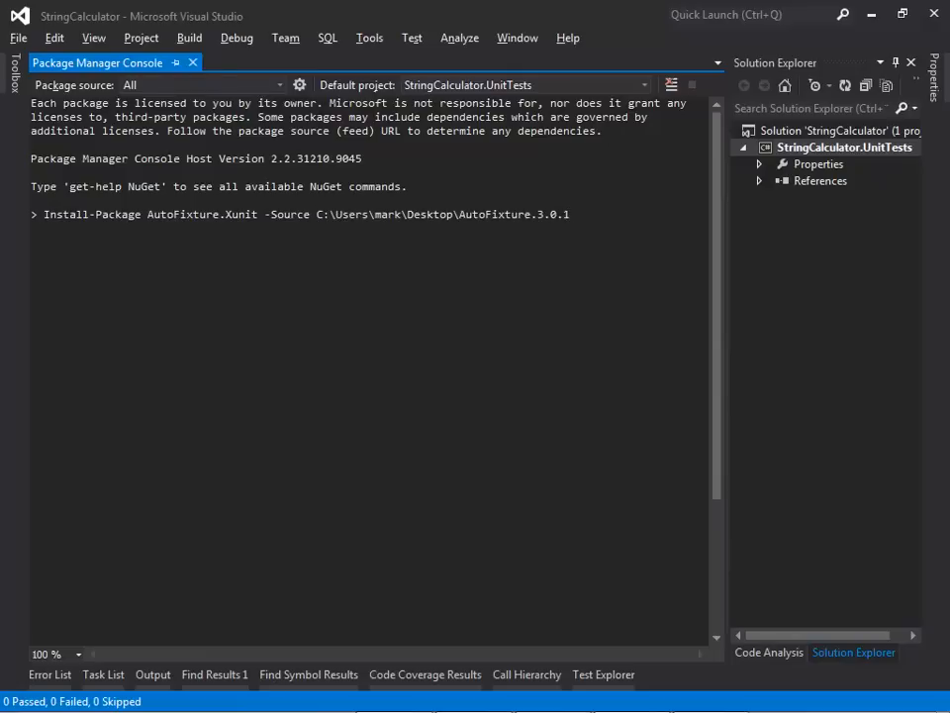
key(Return)
text(Add-BindingRedirect)
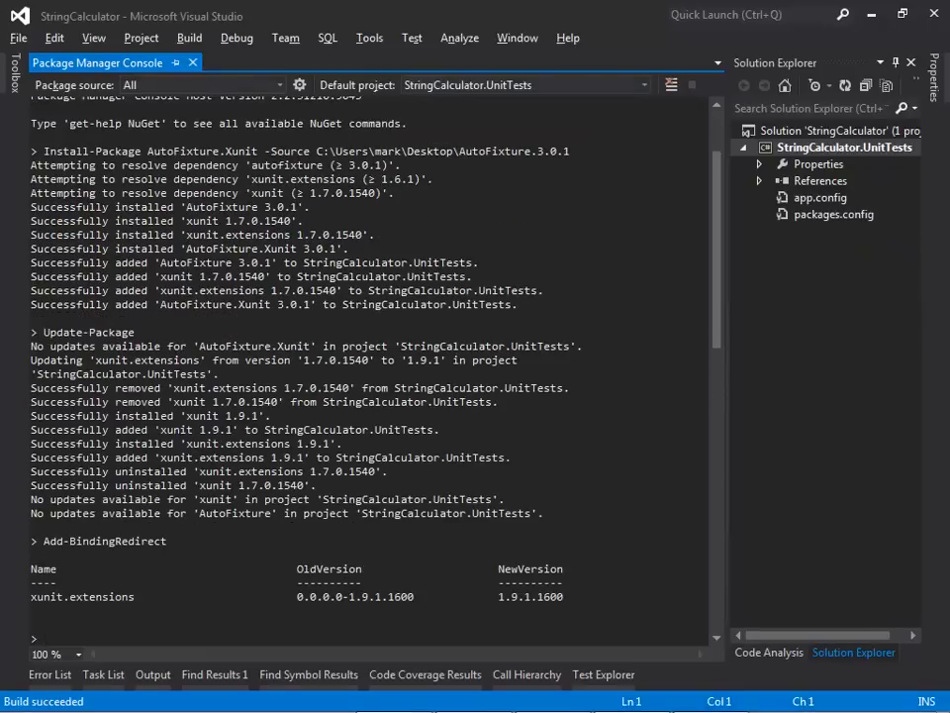
- Run Install-Package AutoFixture.AutoMoq in the console and scroll through its output
text(install-pack)
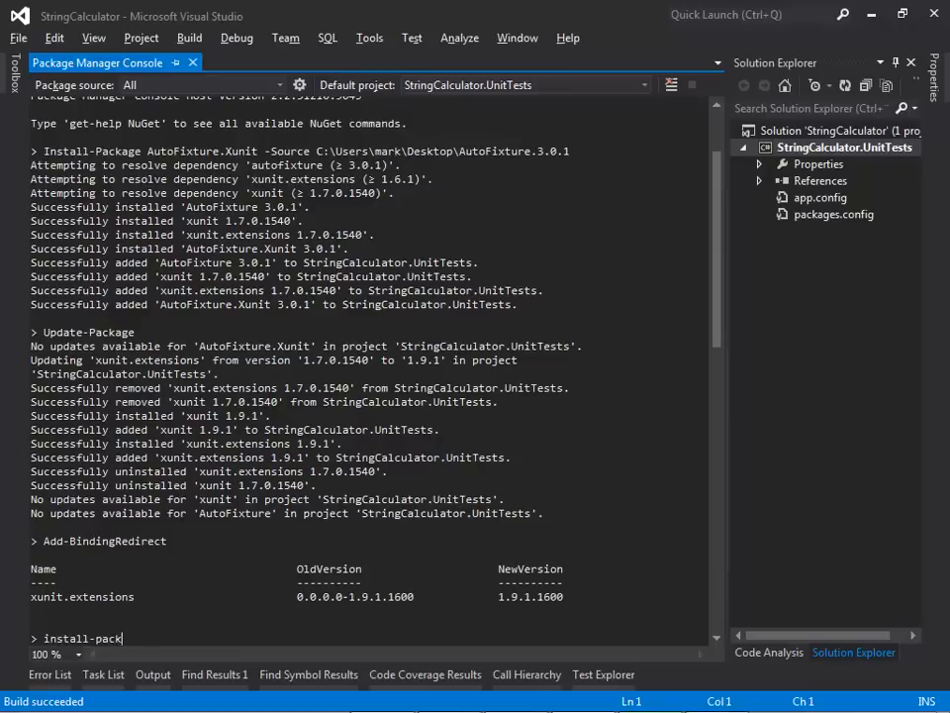
text(Install-Package AutoFixture.AutoMo)
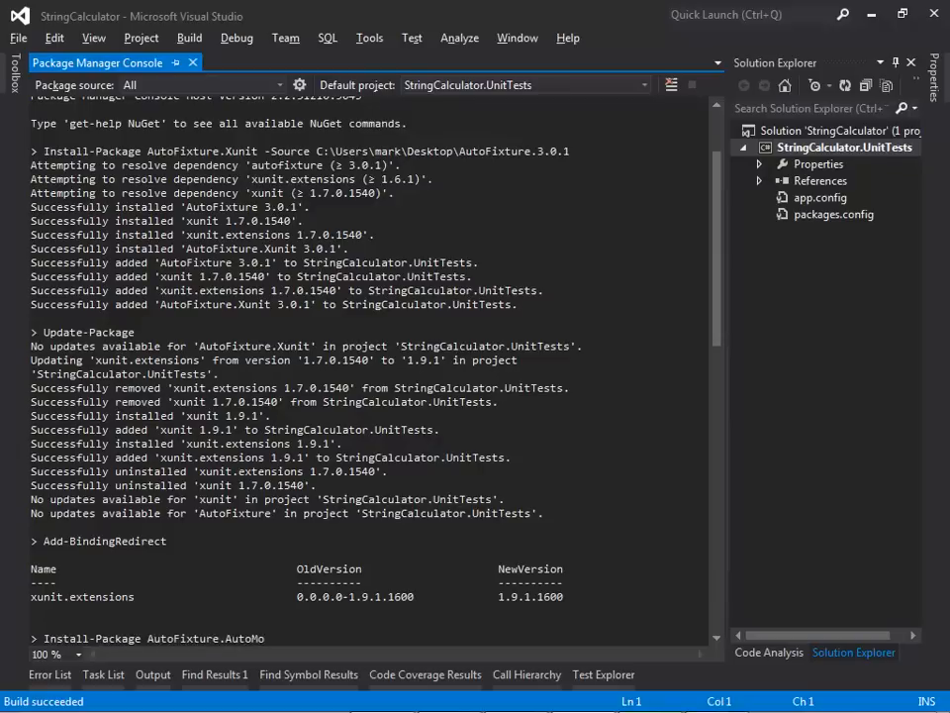
scroll(down, 3)
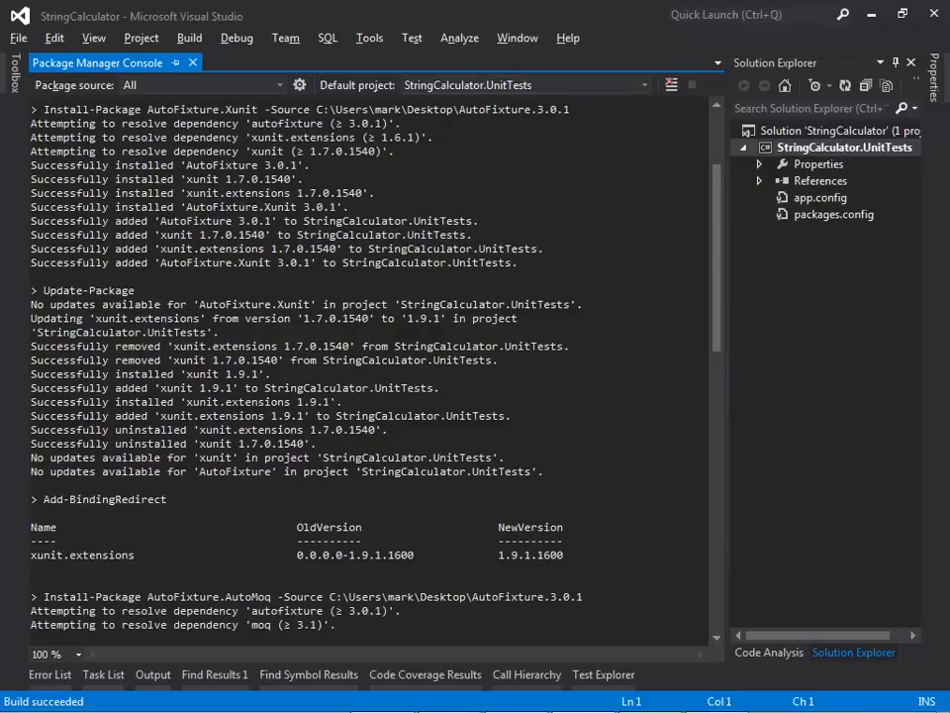
scroll(down, 3)
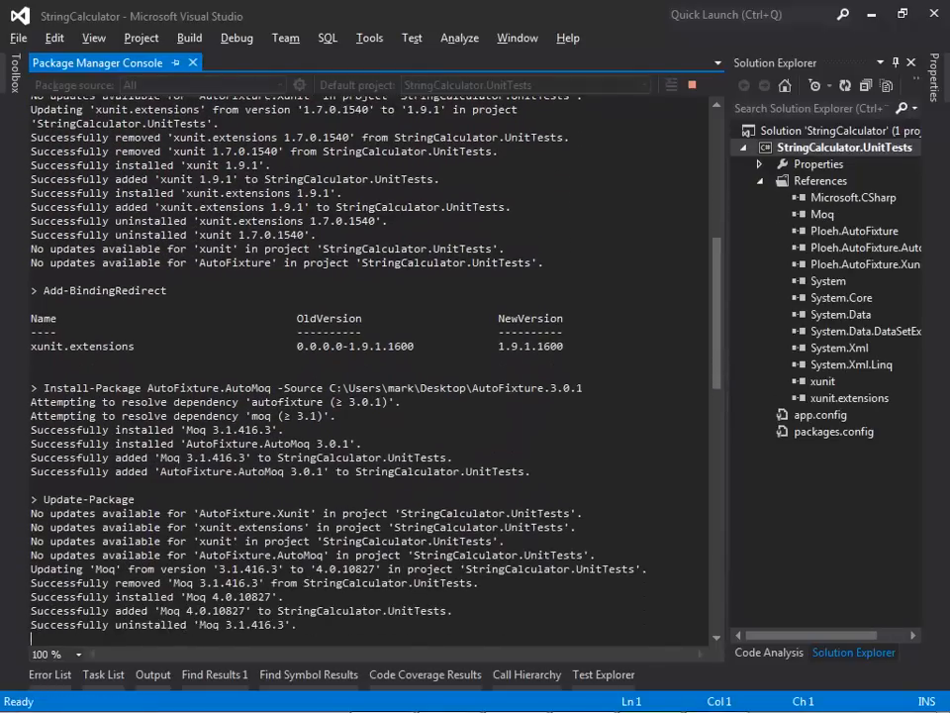
scroll(down, 3)
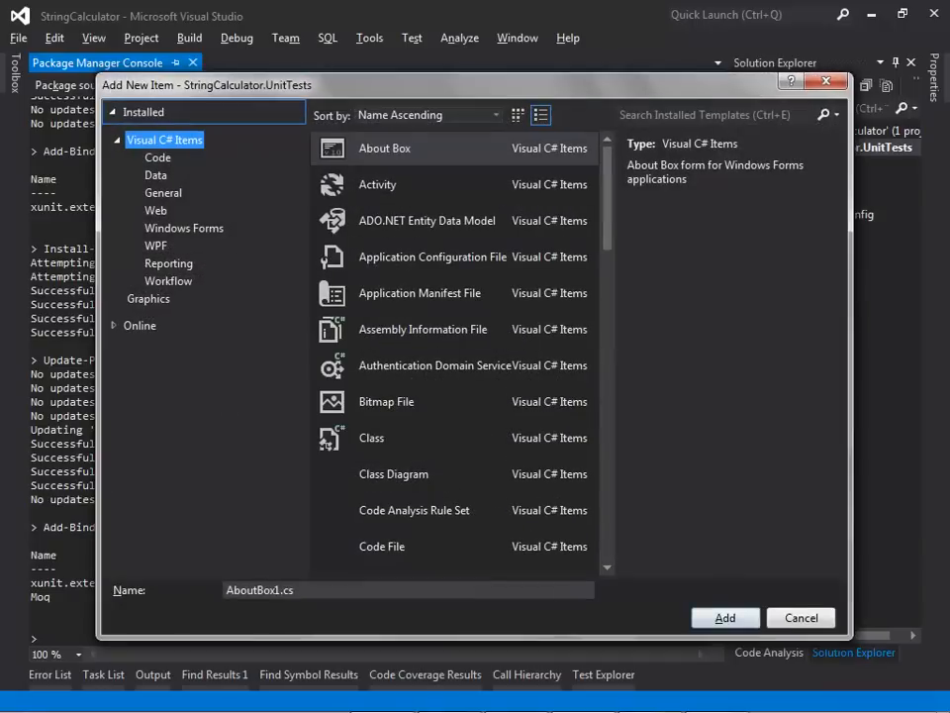
- Add a Code > Class item named CalculatorTestConventionsAttribute
click(157, 157)
text(C)
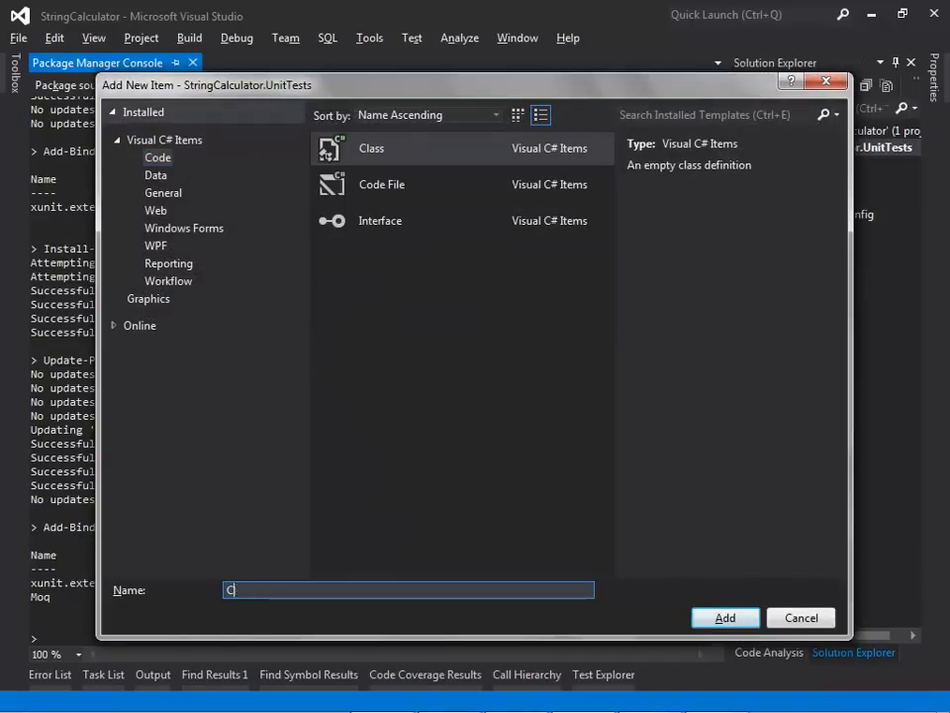
text(alculatorTestConventions)
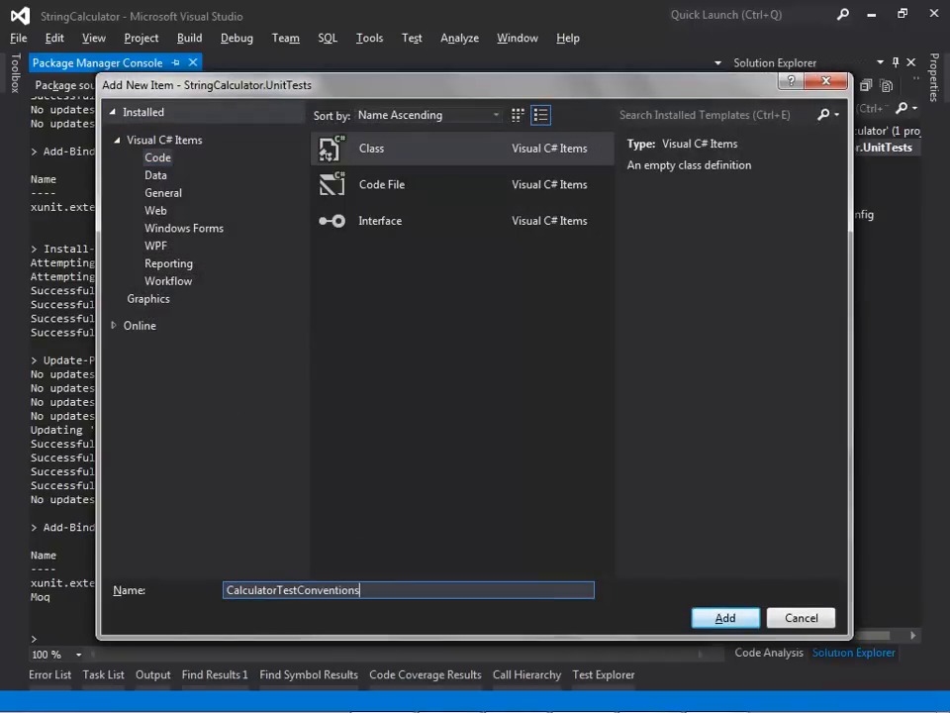
click(724, 616)
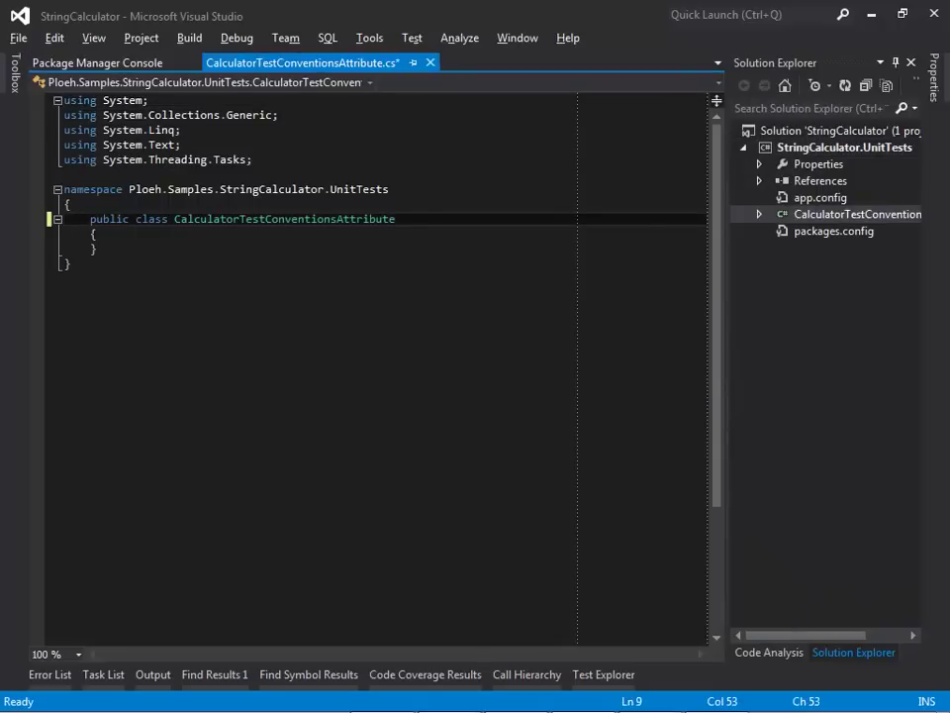
- Derive from AutoDataAttribute and pass base(new Fixture().Customize(new AutoMoqCustomization()))
text(: AutoDataAttribute)
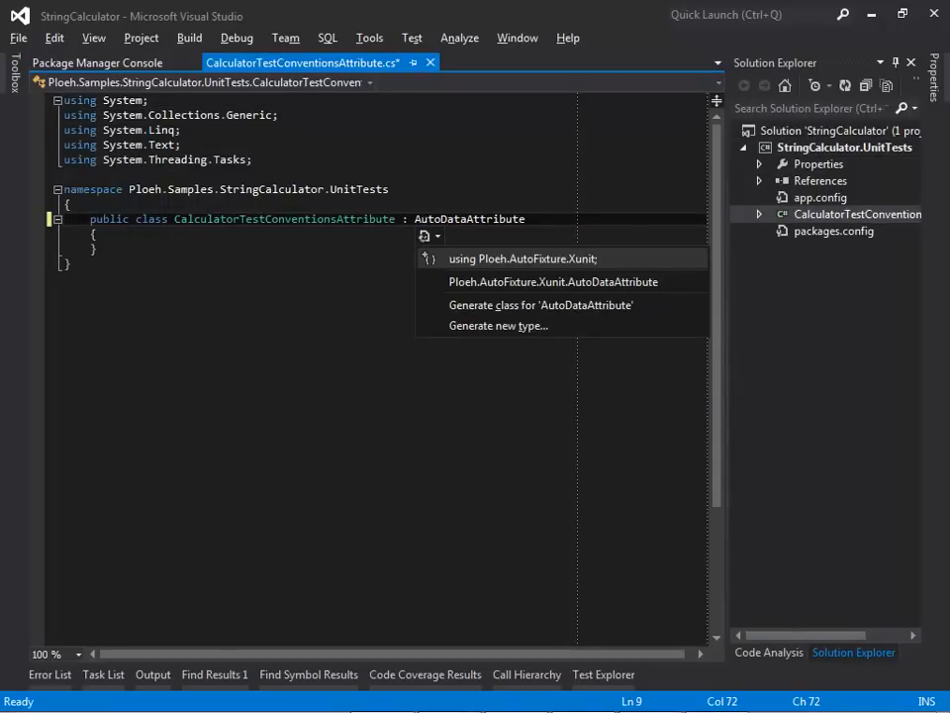
click(523, 259)
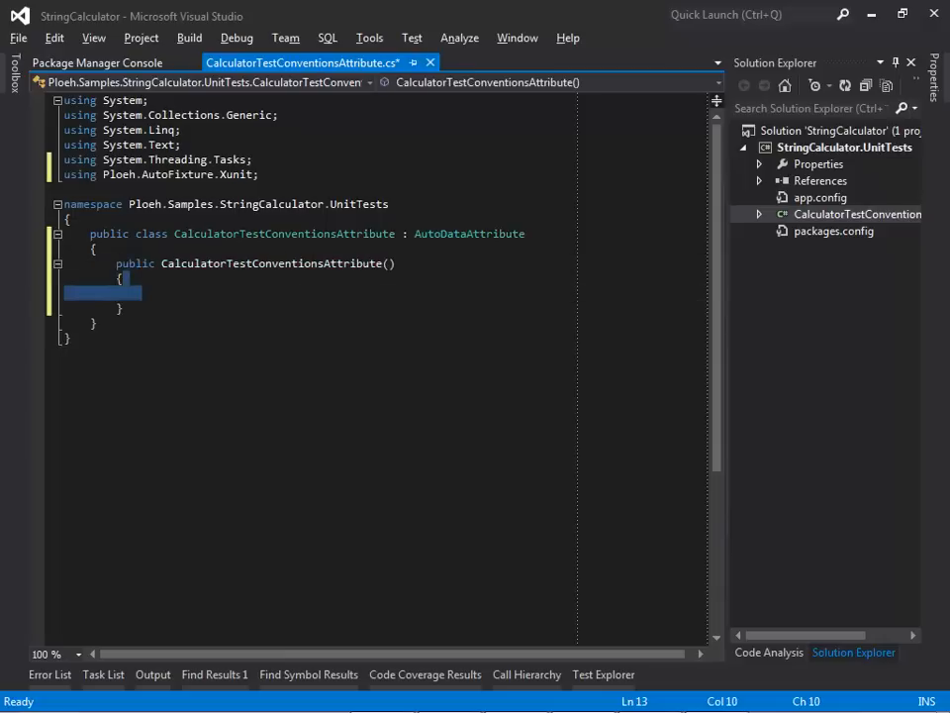
text(:base(new Fixture().Customize(new)
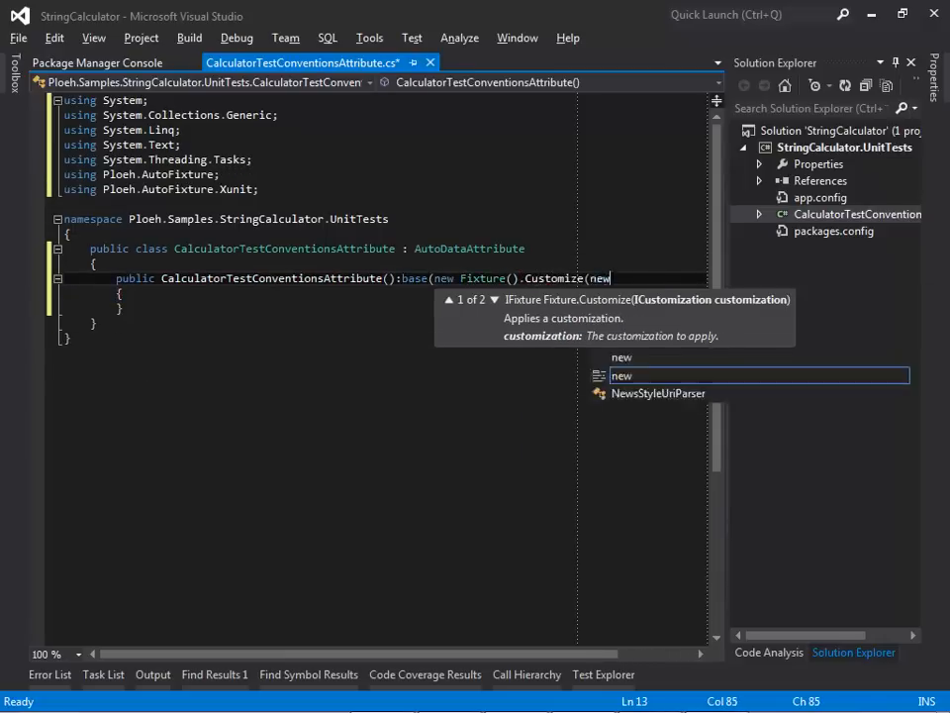
text(AutoMoqCustomization)
text(Calc)
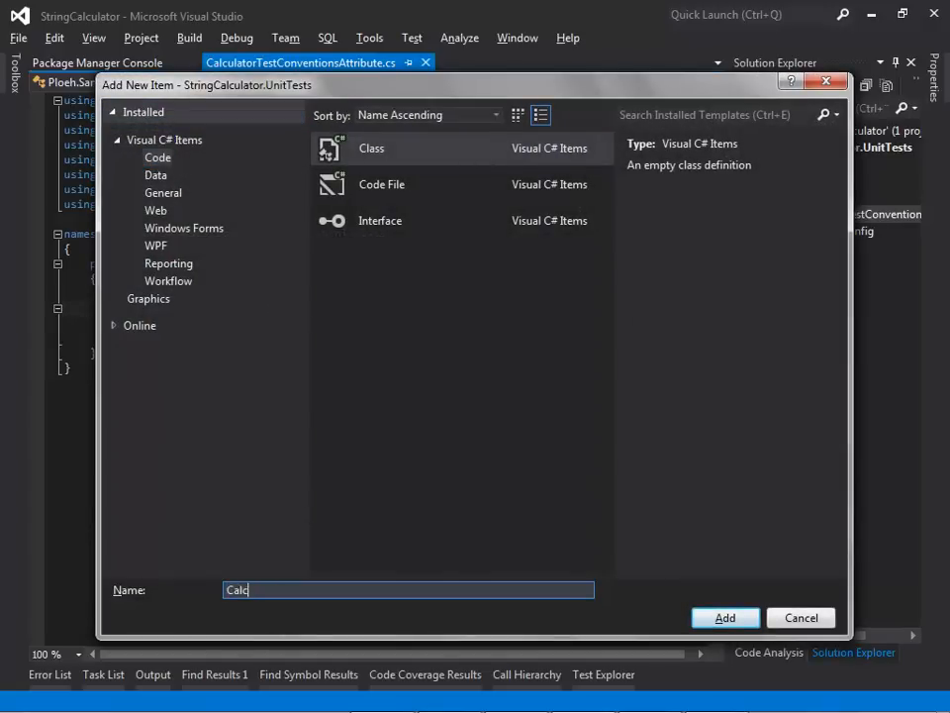
- Create CalculatorTests with a CalculatorTestConventions theory named AddEmptyReturnsCorrectResult
click(724, 617)
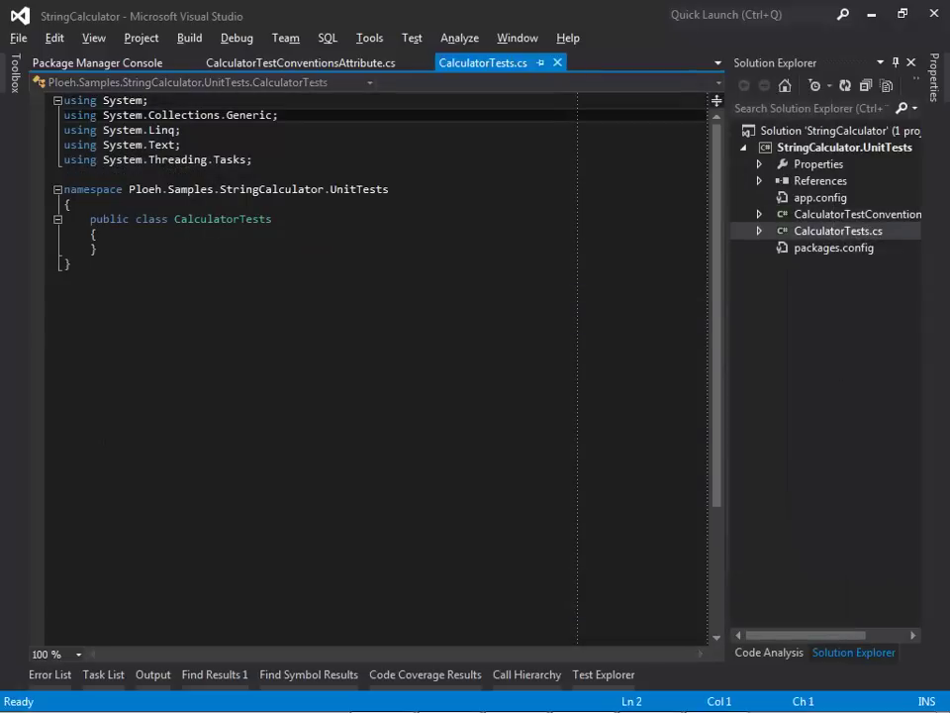
text(auto)
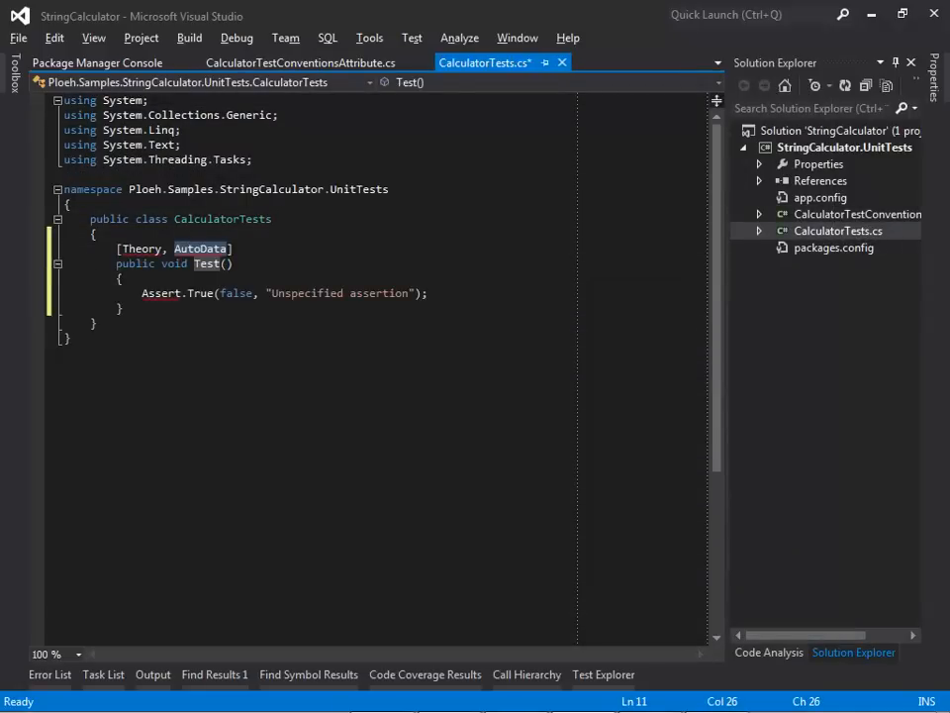
text(CalculatorTestConventions)
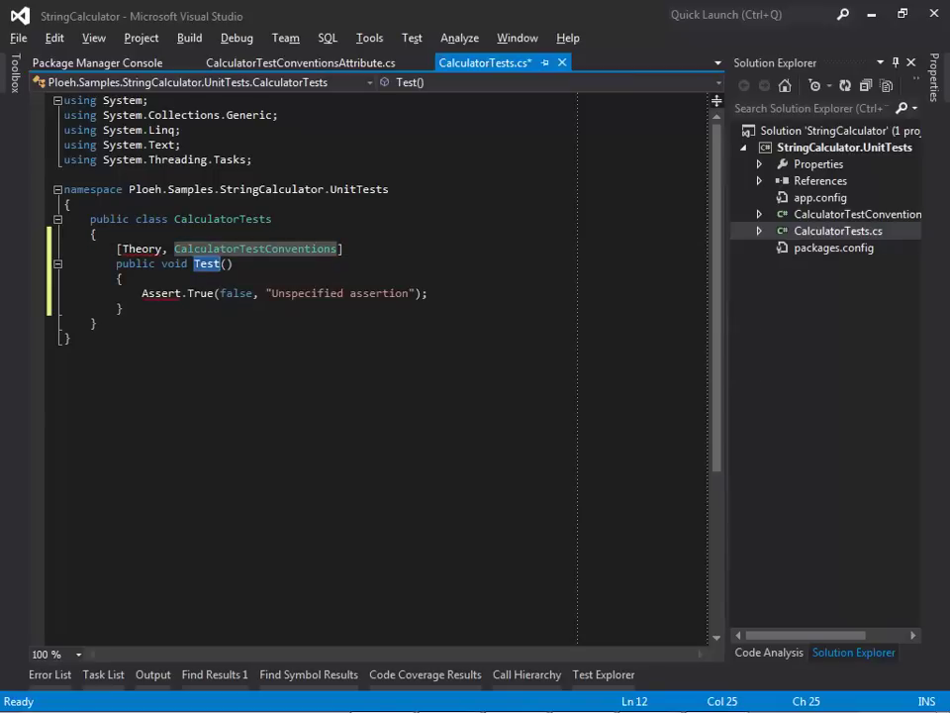
text(AddEmptyReturnsCorrectResul)
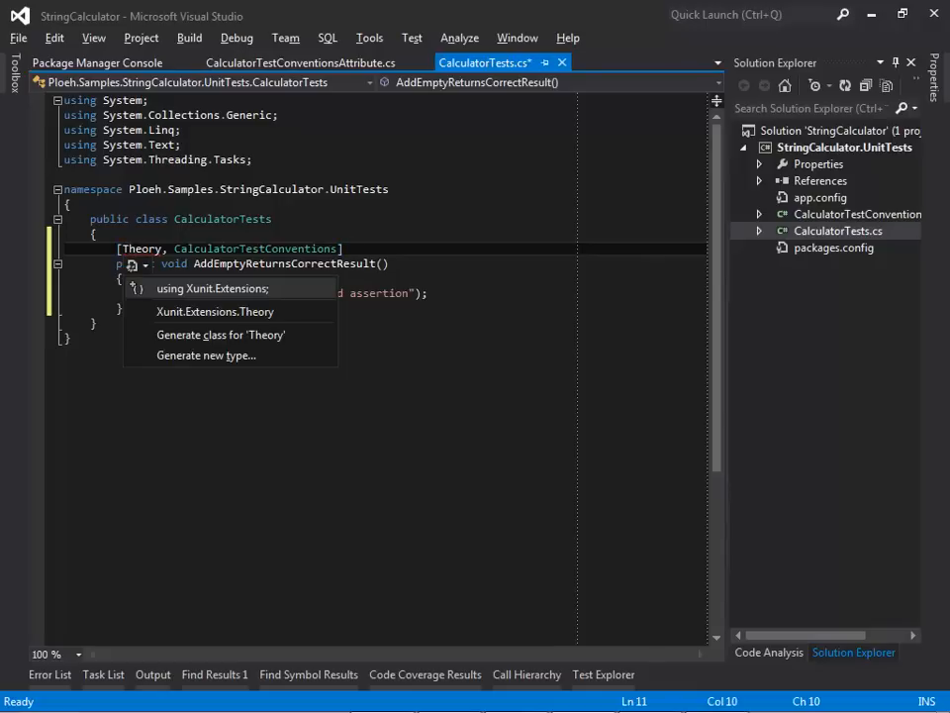
- Import the Xunit namespace and give the test a Calculator sut parameter
click(211, 288)
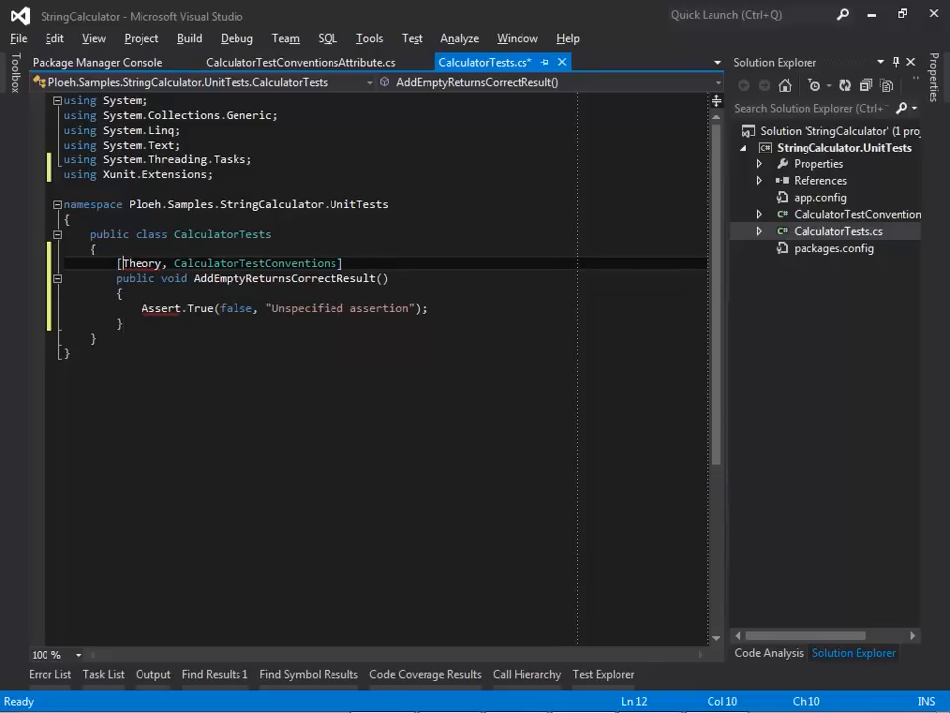
click(388, 278)
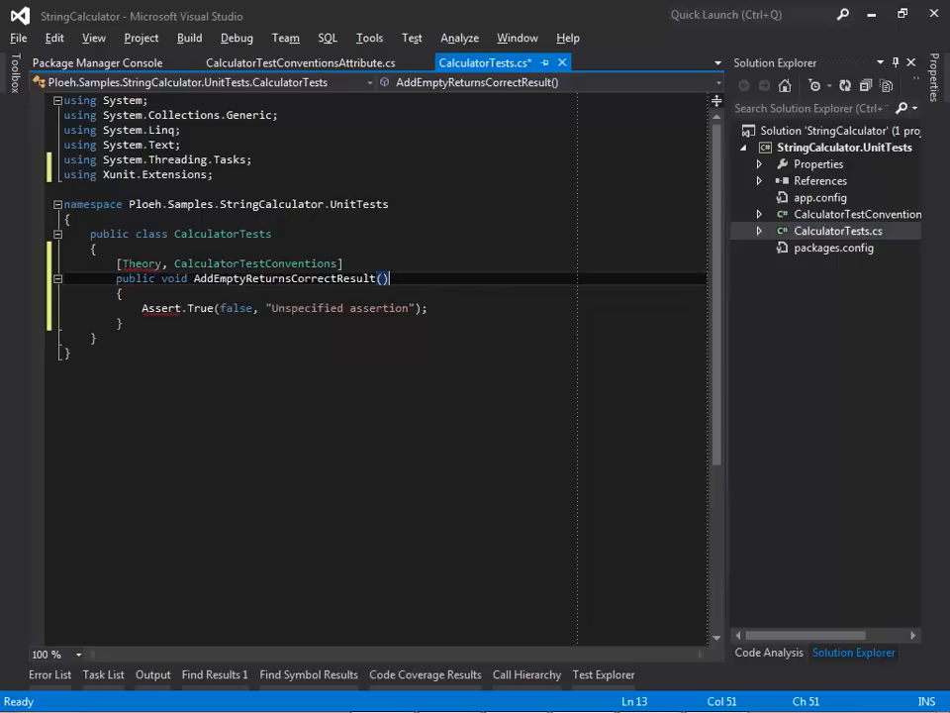
text(C)
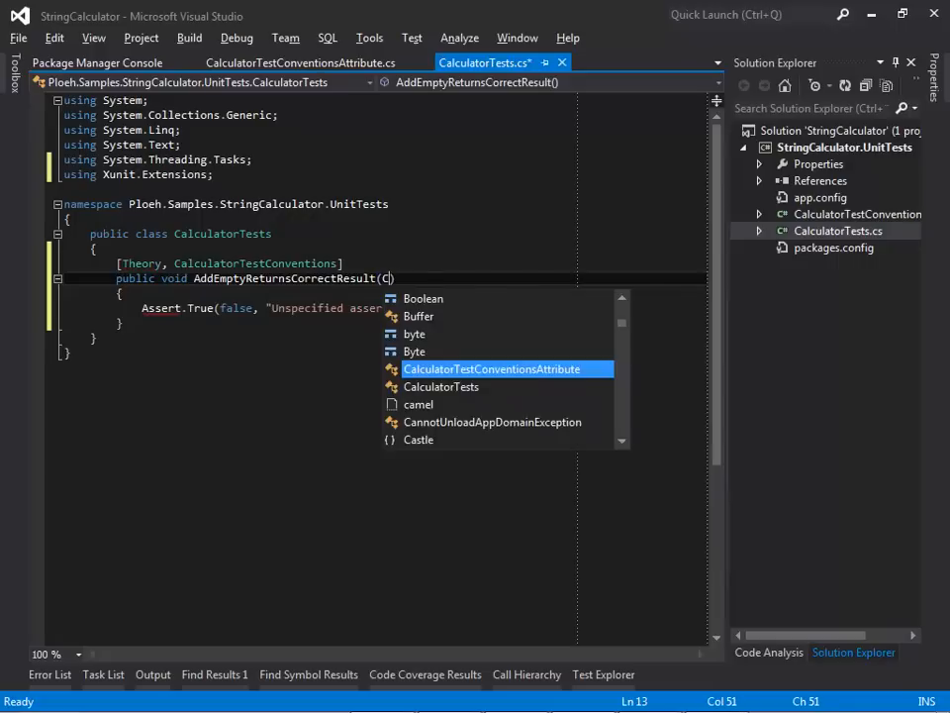
text(al)
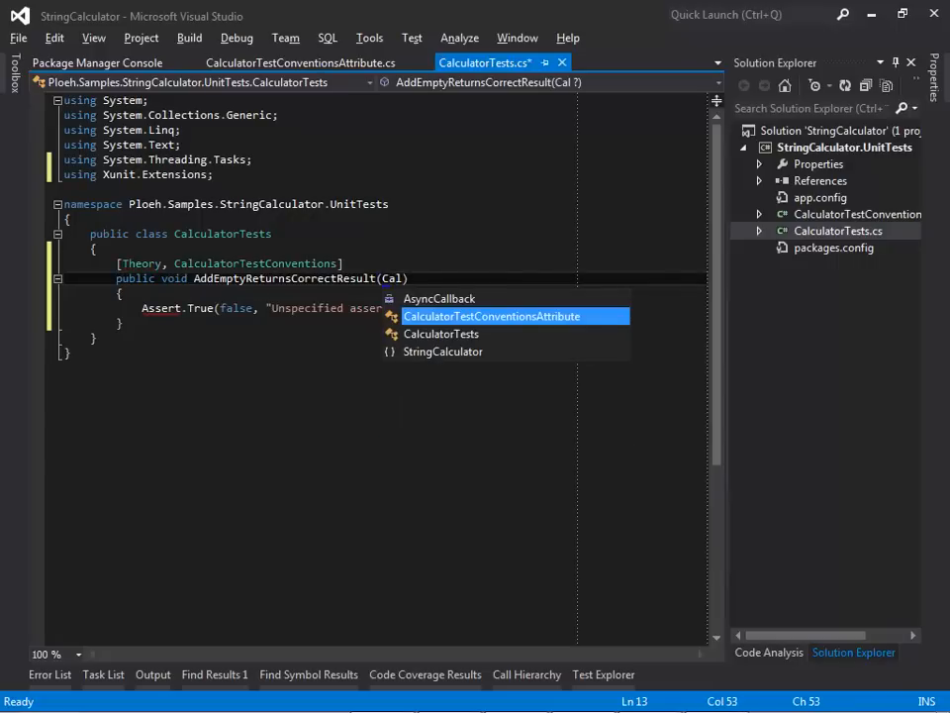
text(culator)
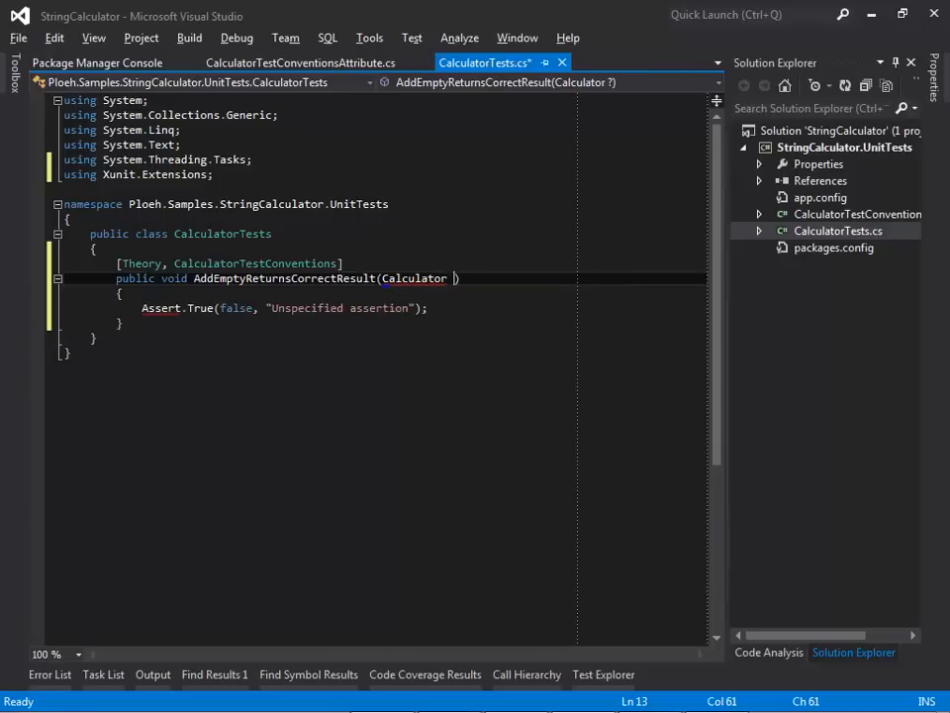
text(sut)
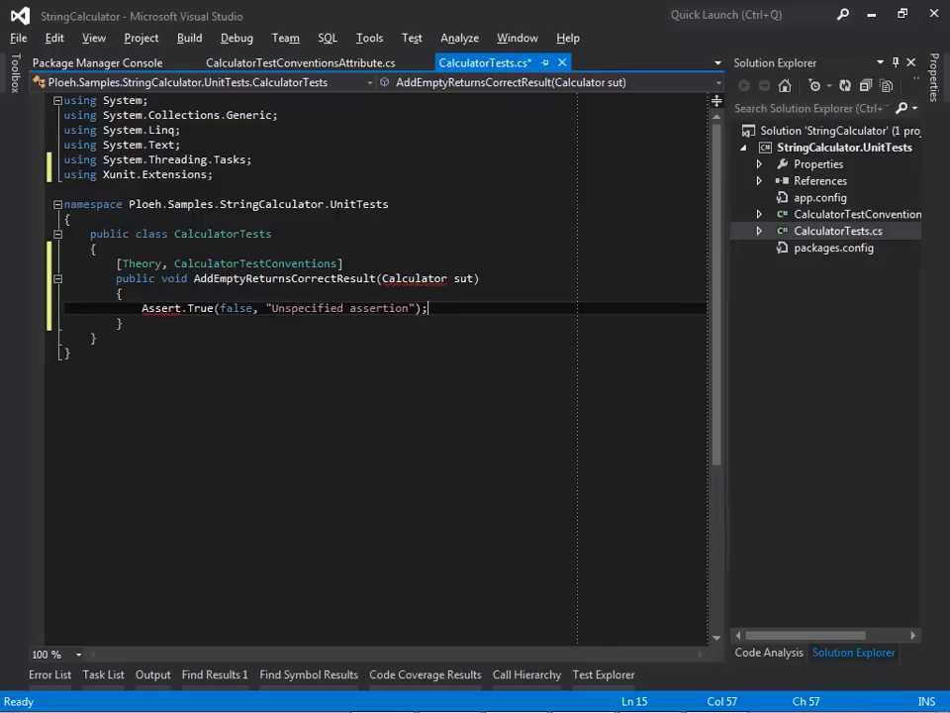
click(164, 325)
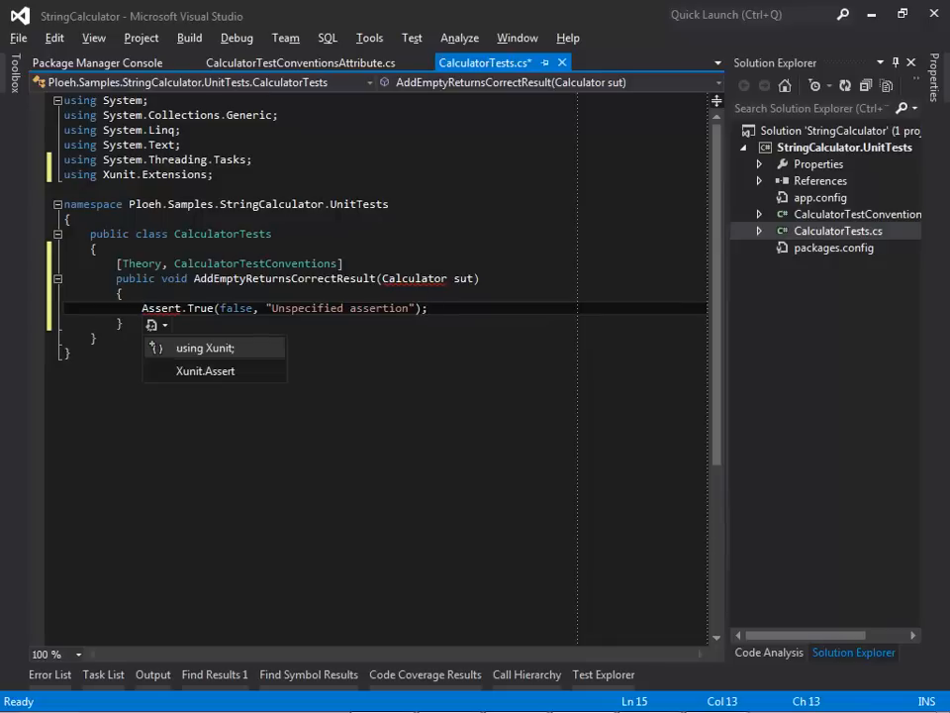
click(204, 347)
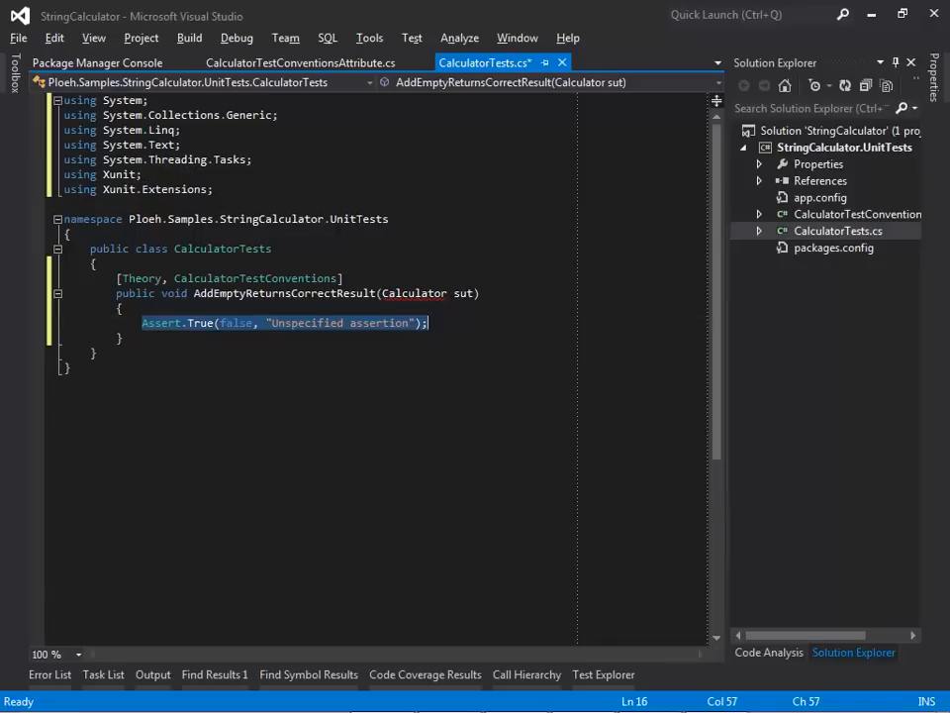
- Write the test body: int actual = sut.Add(numbers); Assert.Equal(0, actual);
text(var numbers = "";)
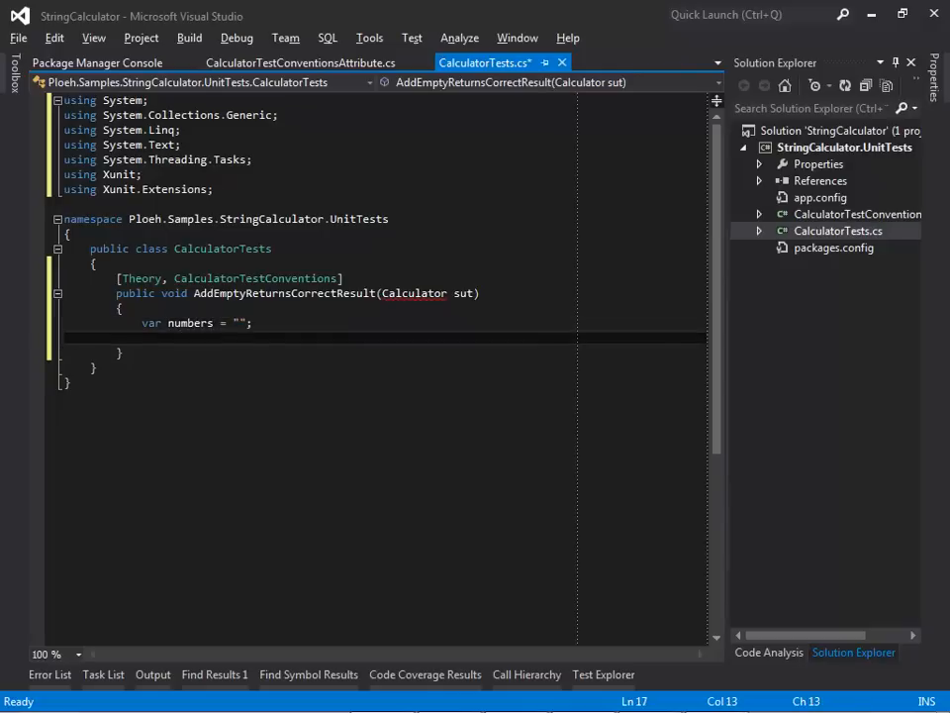
text(int actual =)
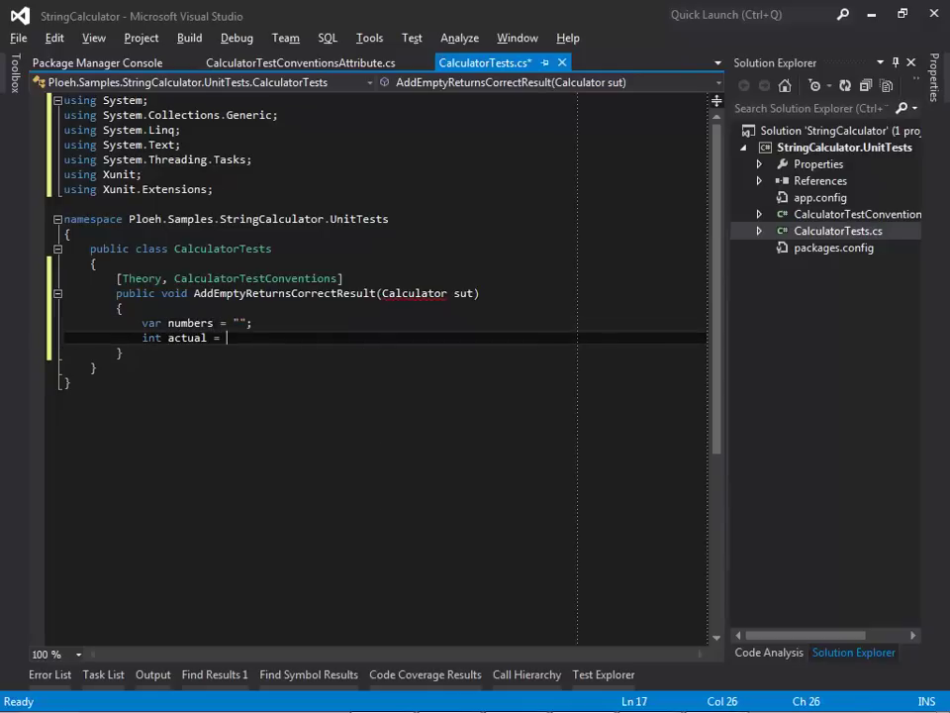
text(sut.Add()
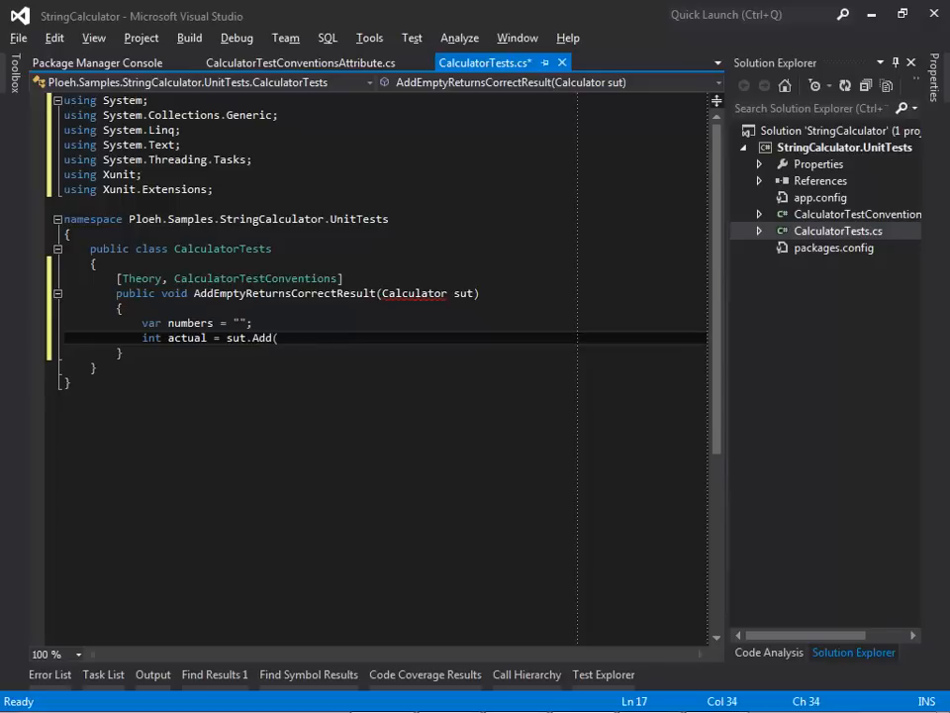
text(numbers);)
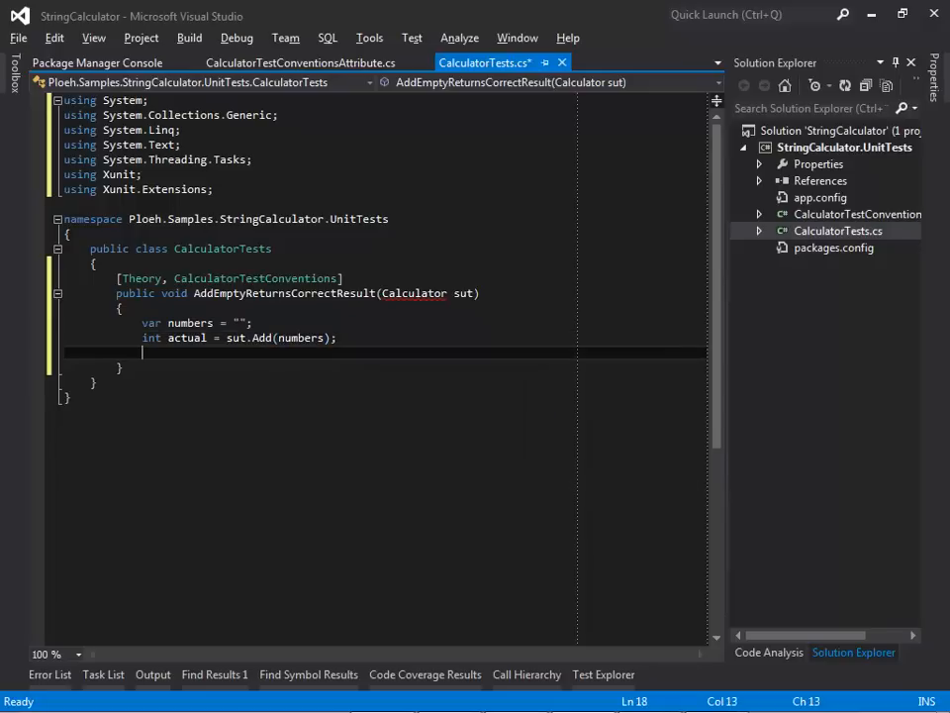
text(Assert.Equal()
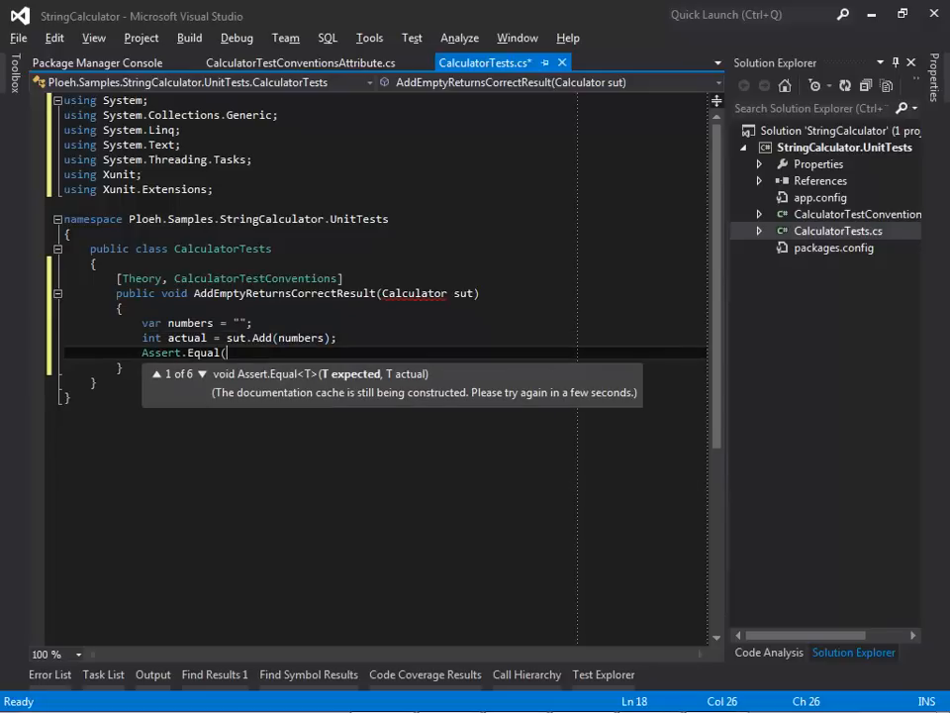
text(0, actual)
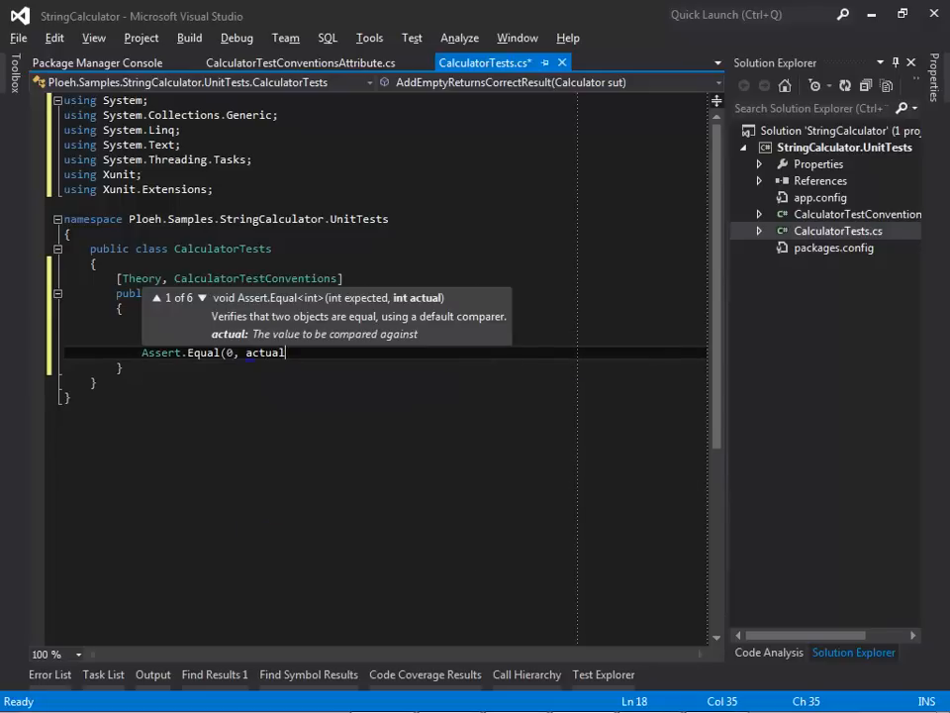
text();)
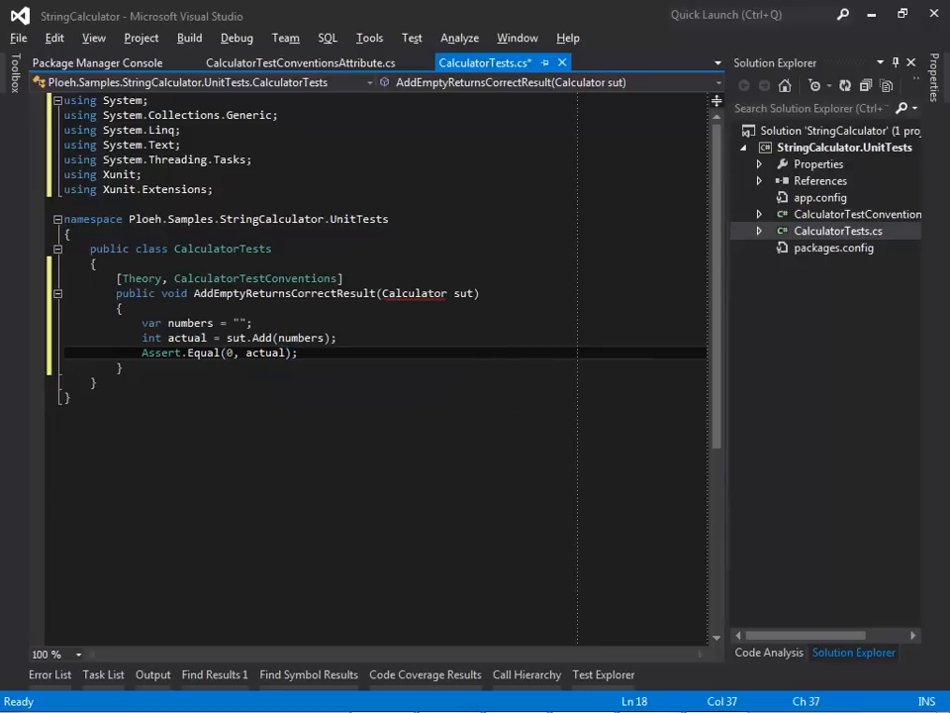
click(17, 37)
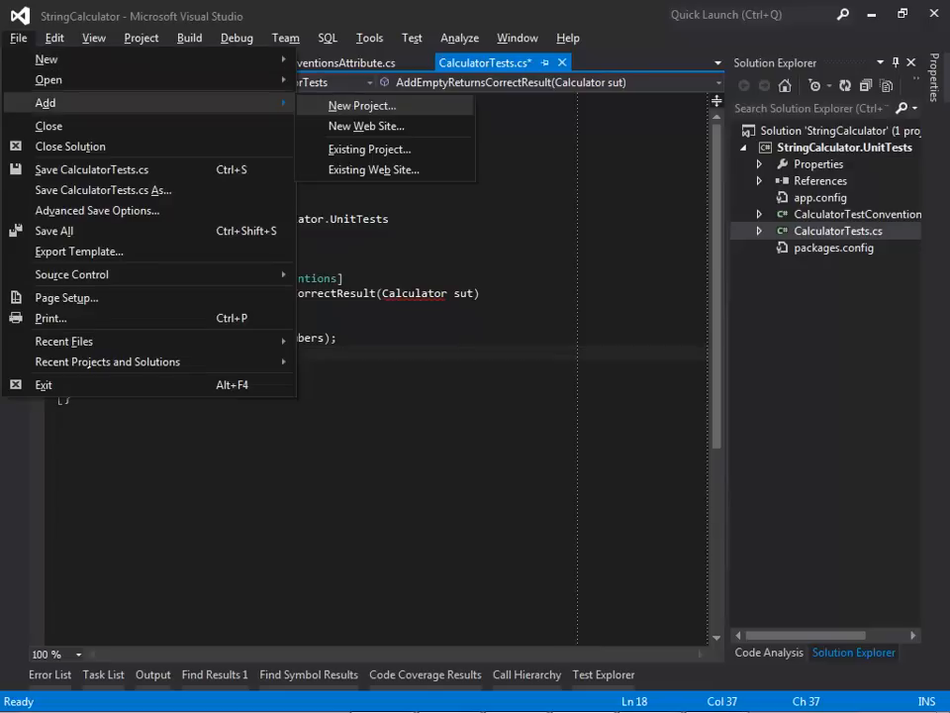
- Create a StringCalculator class library and generate the Calculator class with an Add stub
click(363, 104)
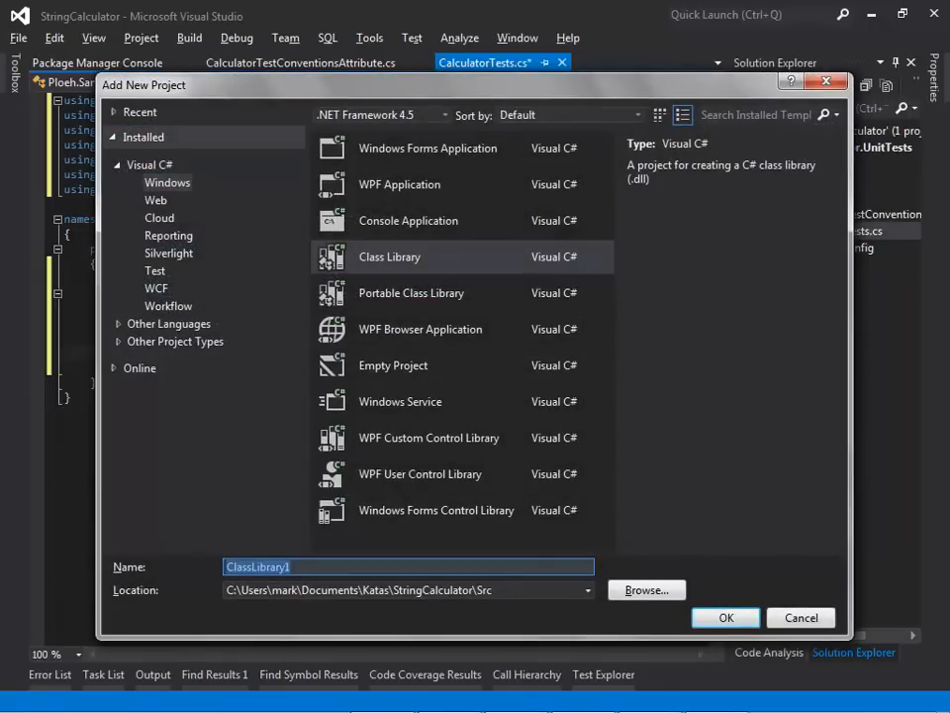
click(725, 617)
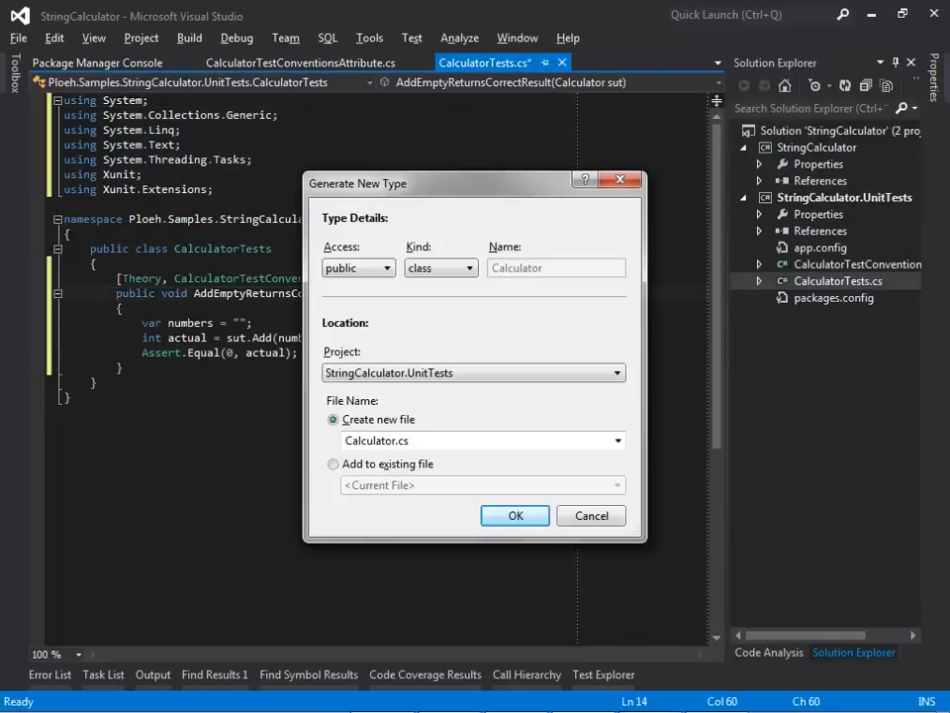
click(514, 515)
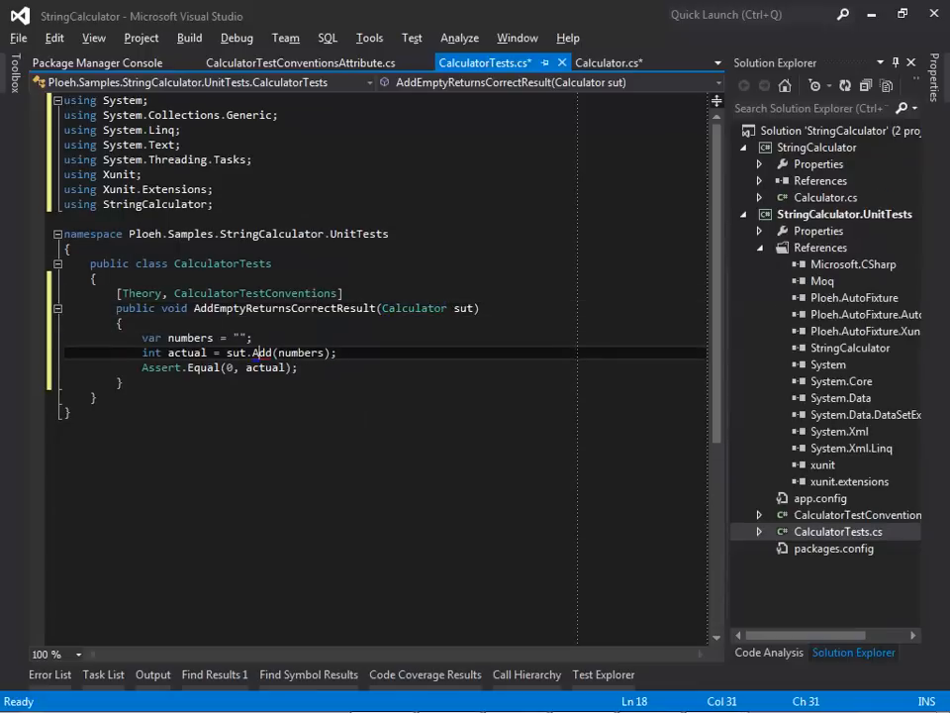
click(837, 531)
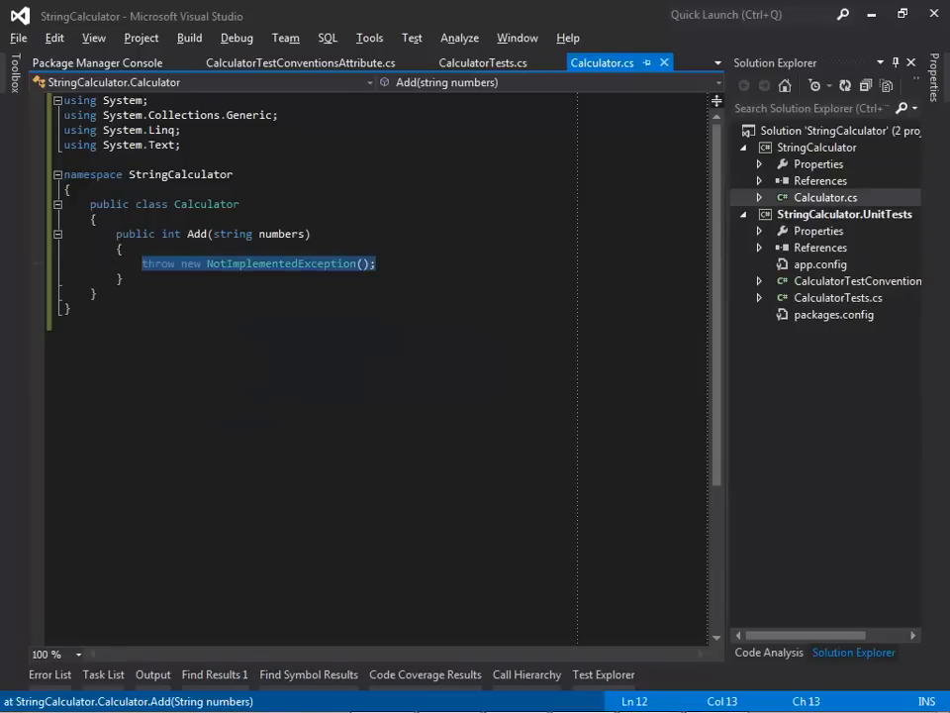
- Make Add return -1, then 0, so the empty-input test passes
text(return -1;)
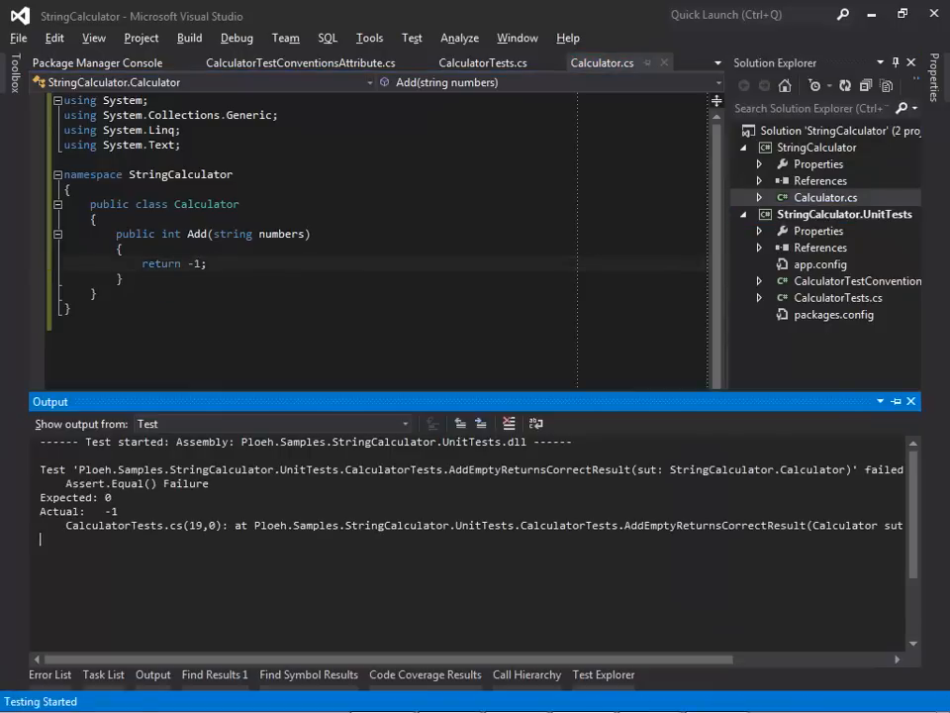
click(483, 63)
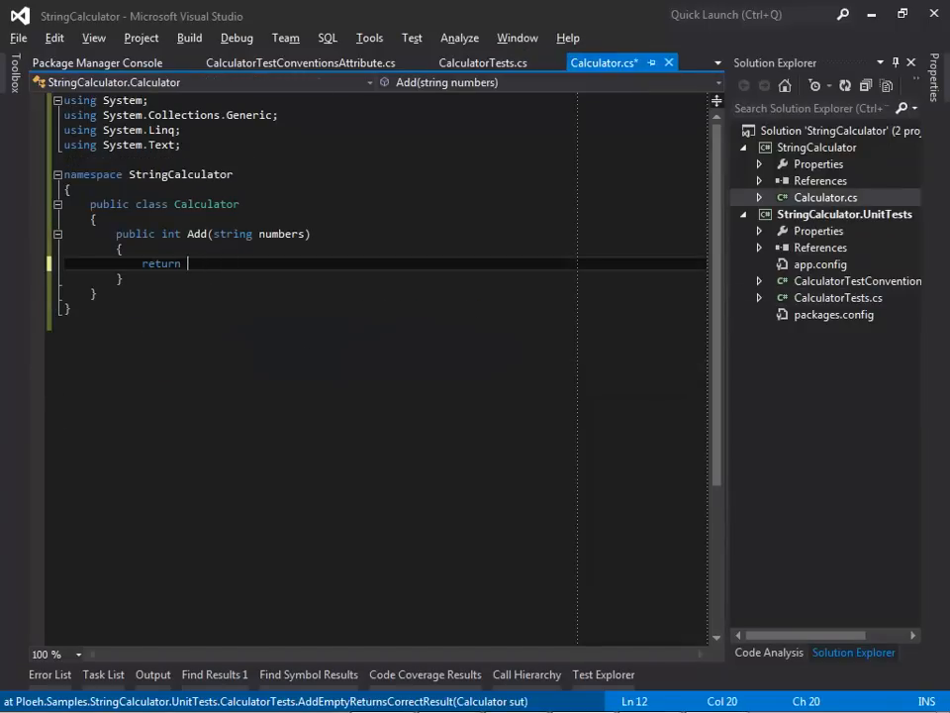
text(0;)
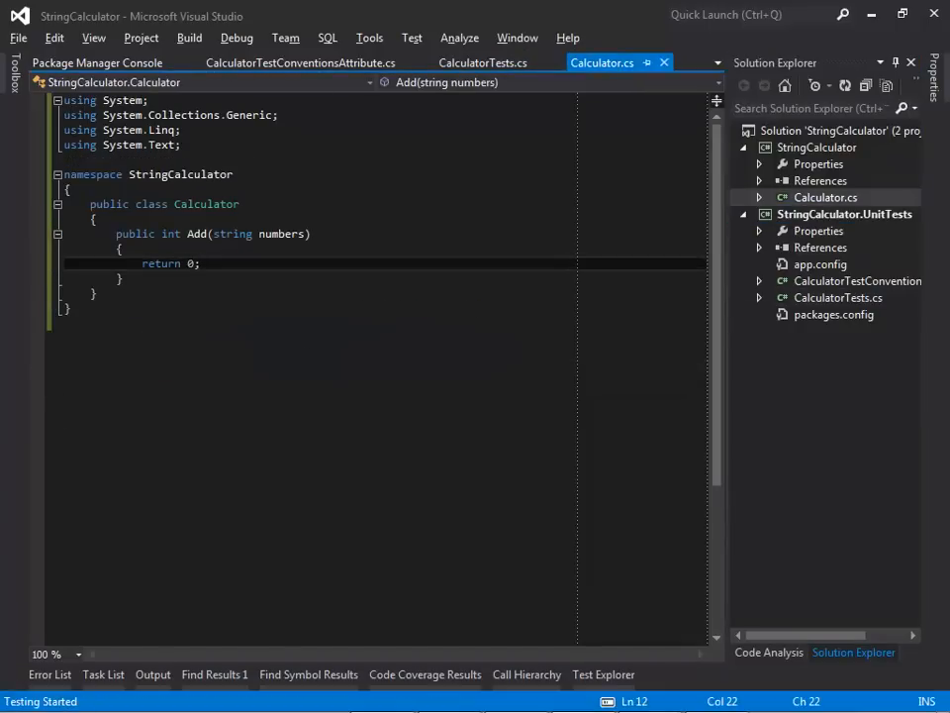
click(483, 62)
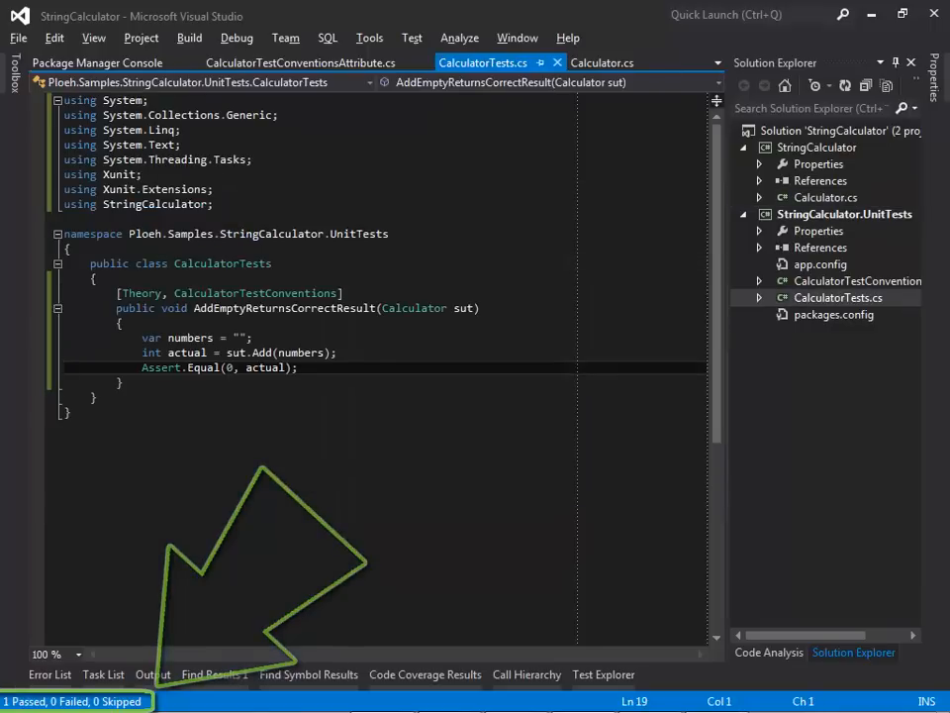
text([Theory, CalculatorTestConventions)
text(int expe)
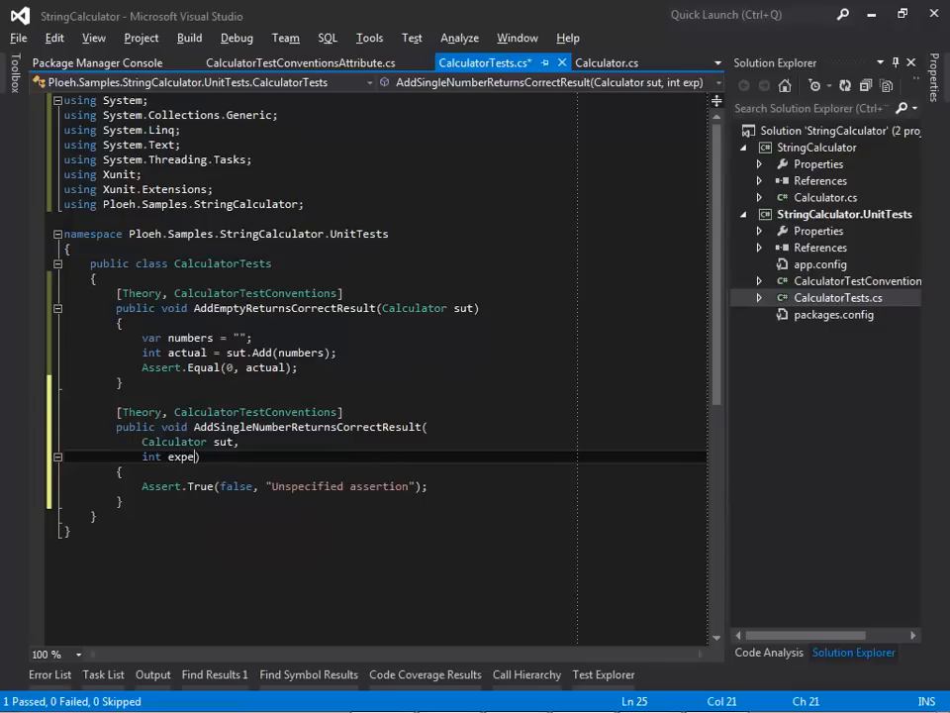
- Write AddSingleNumberReturnsCorrectResult asserting sut.Add(numbers) equals the expected number
text(cted))
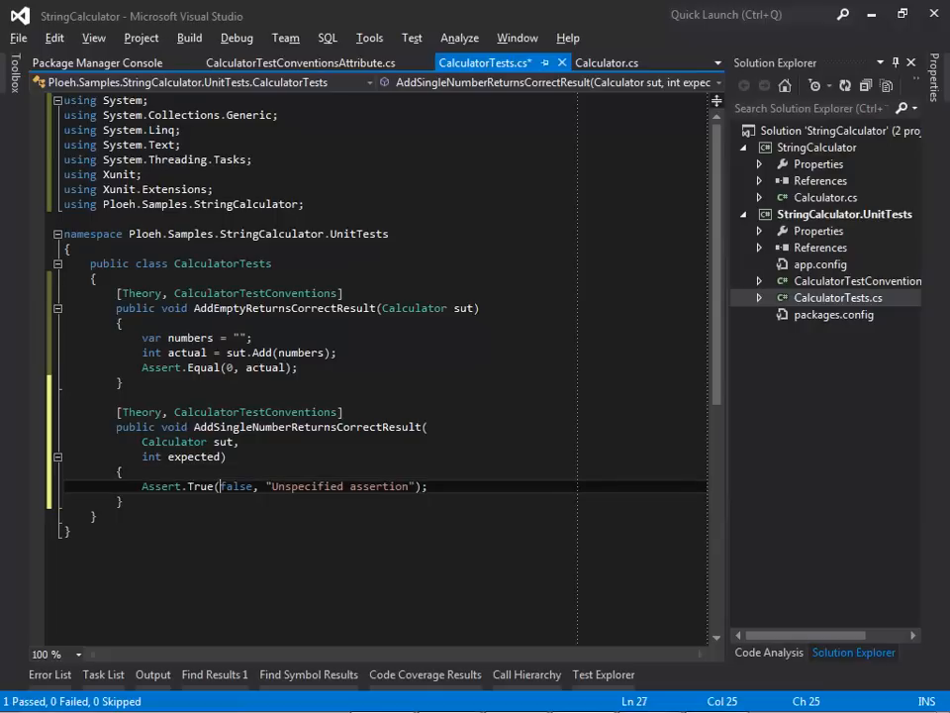
click(424, 486)
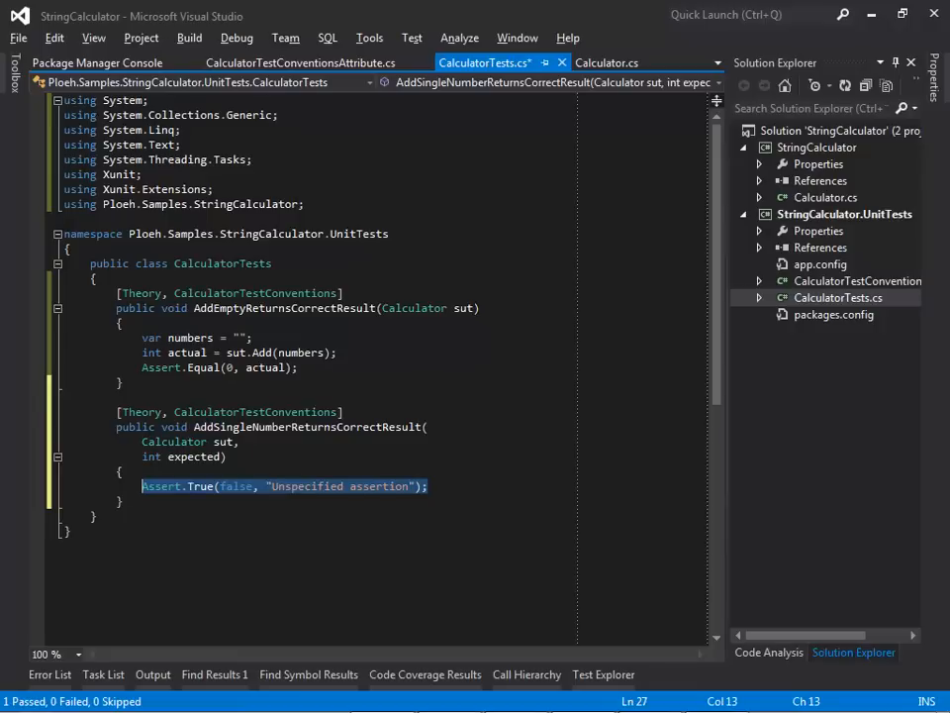
text(var numbers = expected.ToString();)
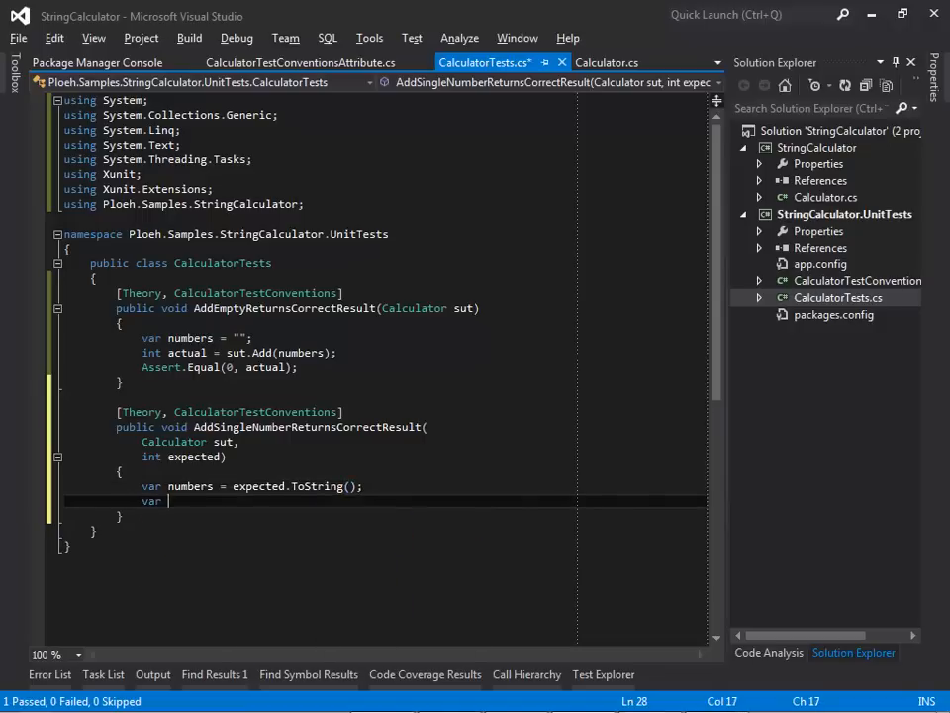
text(actual =)
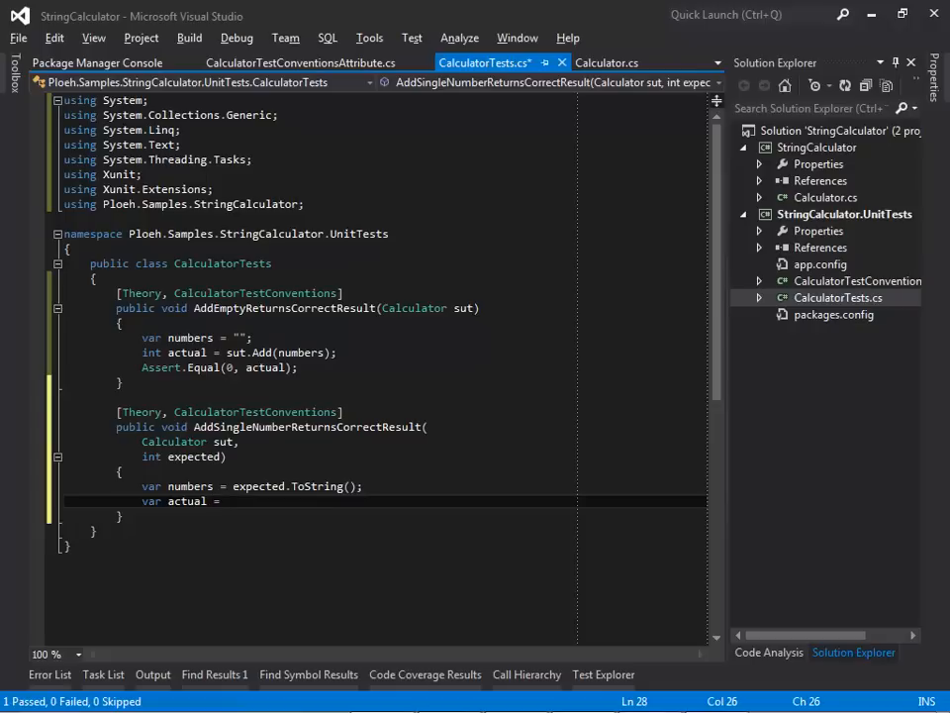
text(sut.Add(numbers);)
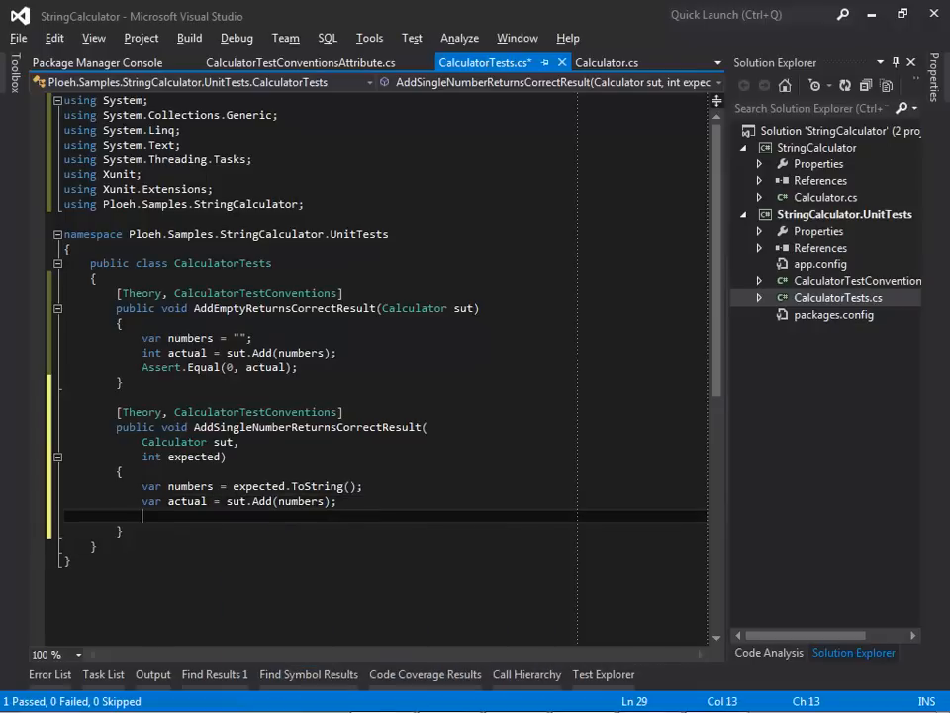
text(Assert.Equal(expected,)
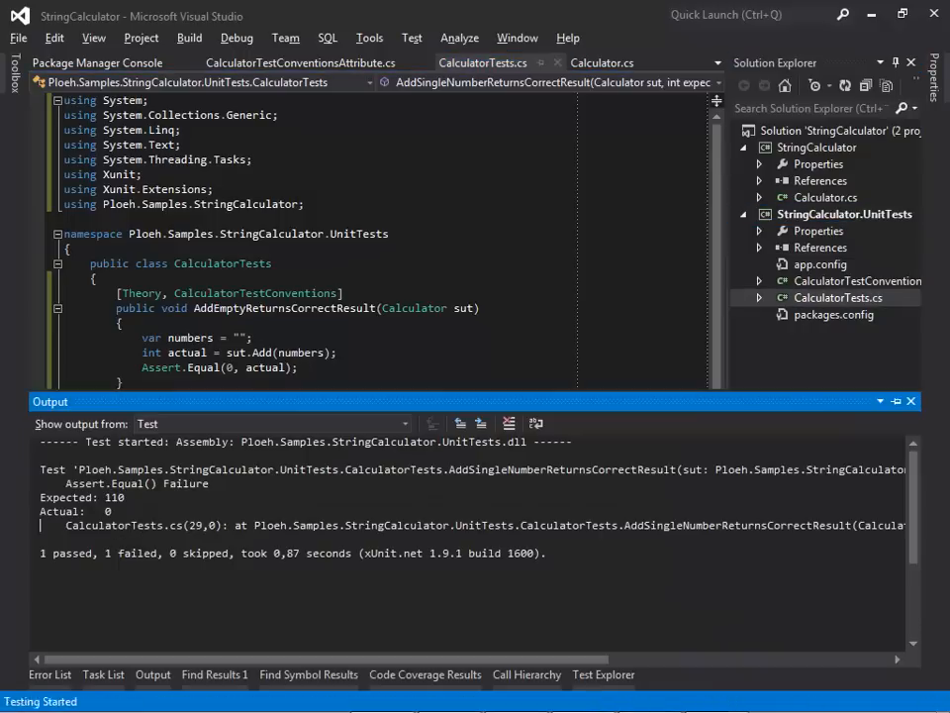
- Implement Add with int result = 0 and int.TryParse(numbers, out result)
click(602, 62)
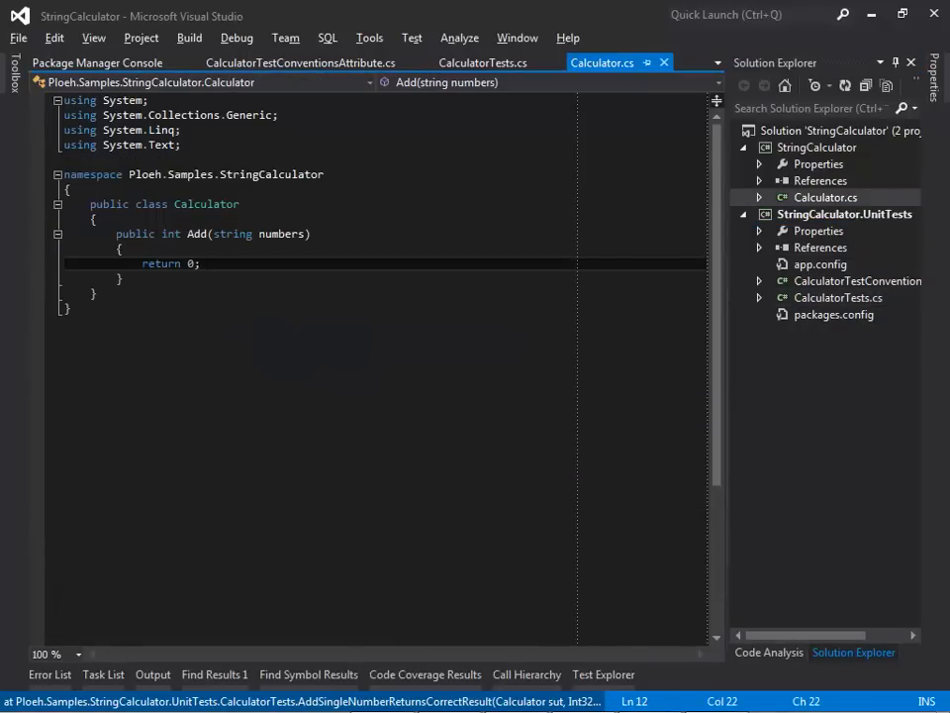
text(int result = 0;)
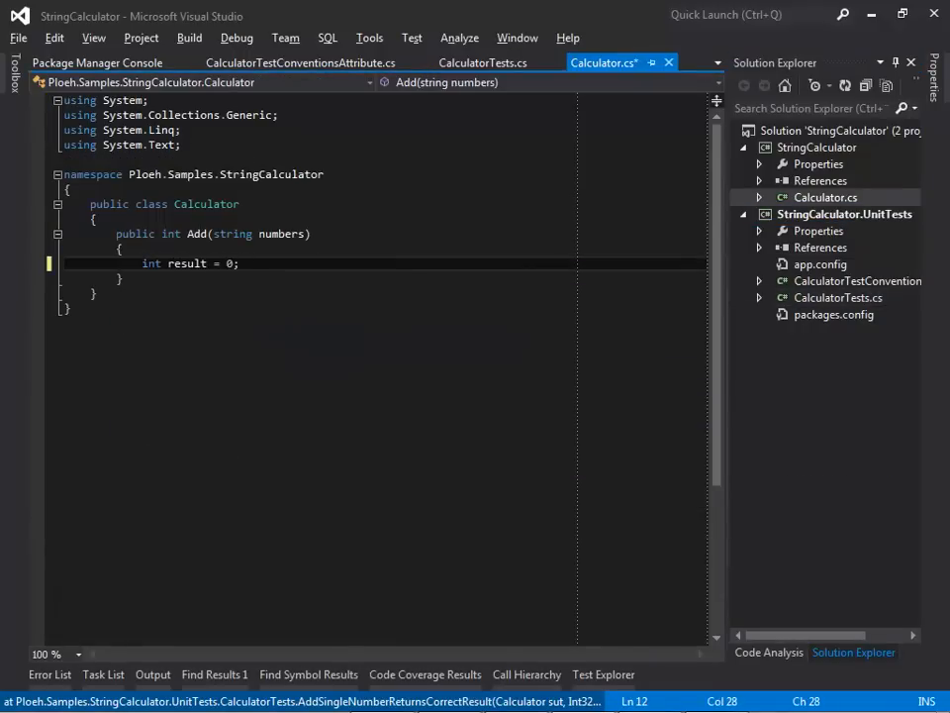
text(int.TryParse(numbers, out result);)
text(return result;)
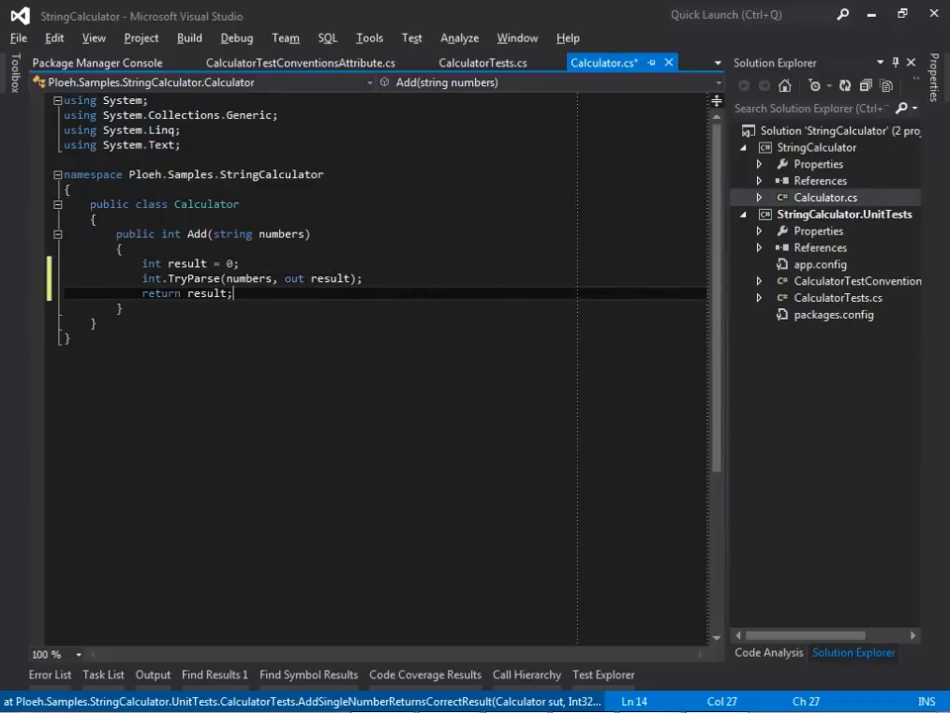
click(483, 63)
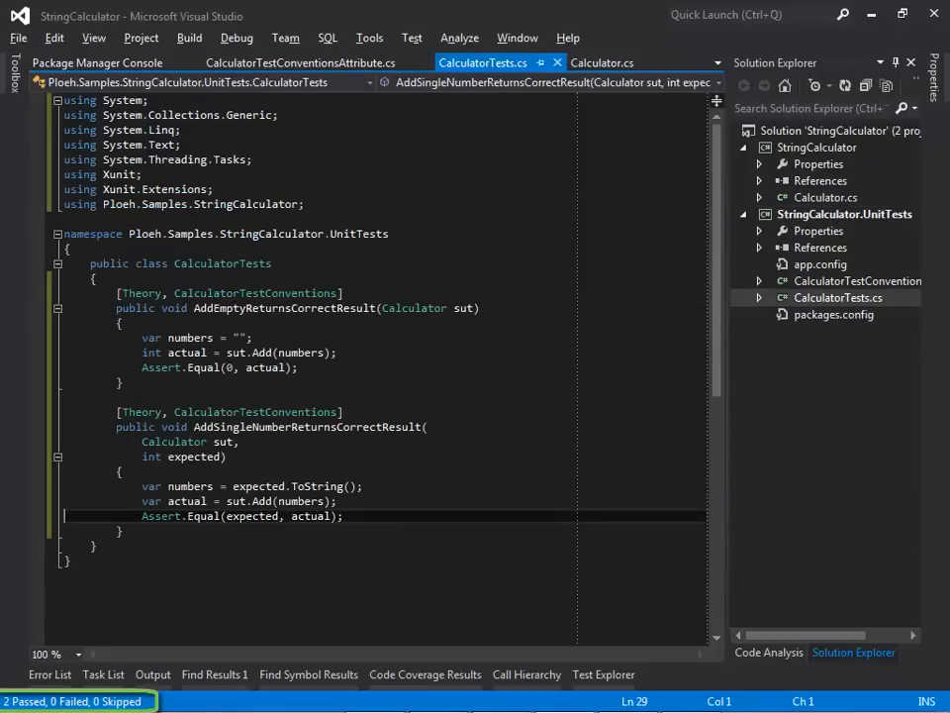
text(AddTwoNumbersReturnsCorrectResult()
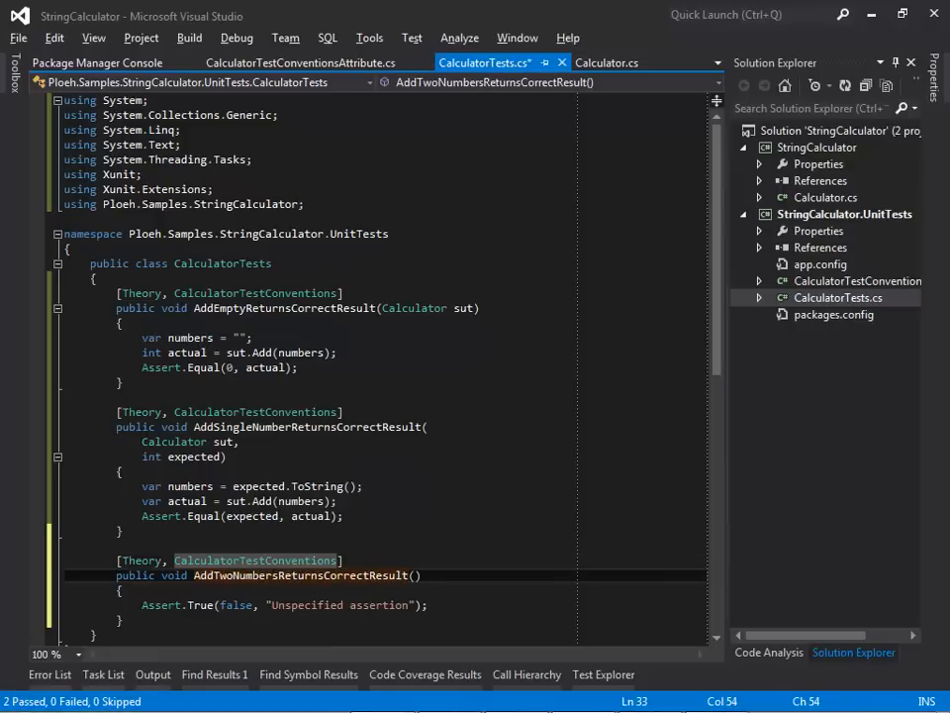
- Give the test Calculator sut, x, y parameters, join them with a comma, and assert Add equals x + y
text(Calculator sut,)
text(int x,)
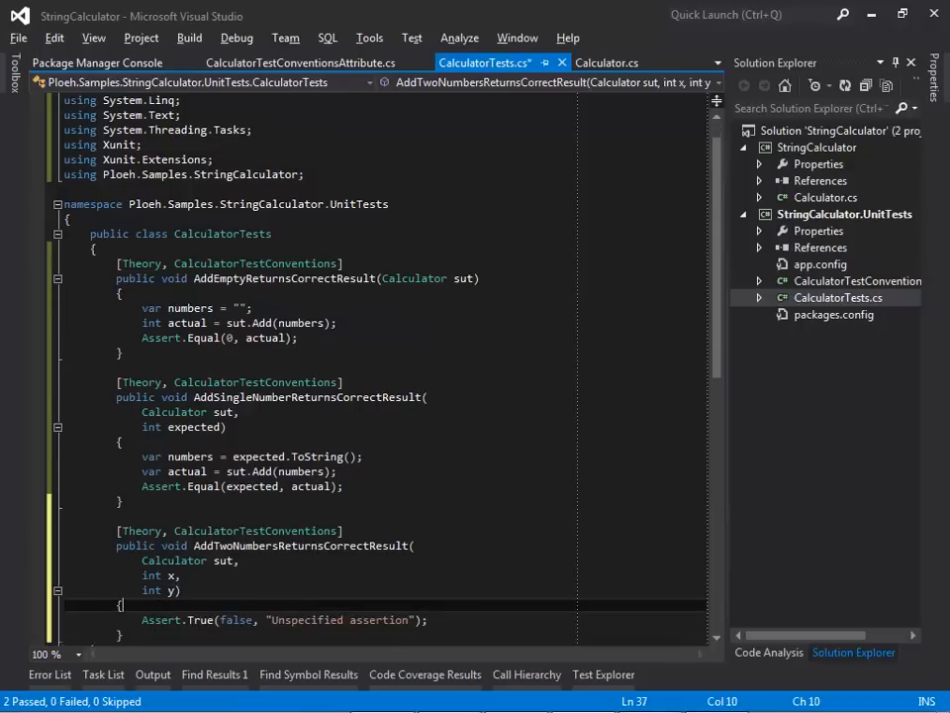
text(var numbers = string.Join(",", x, y);)
text(var actual =)
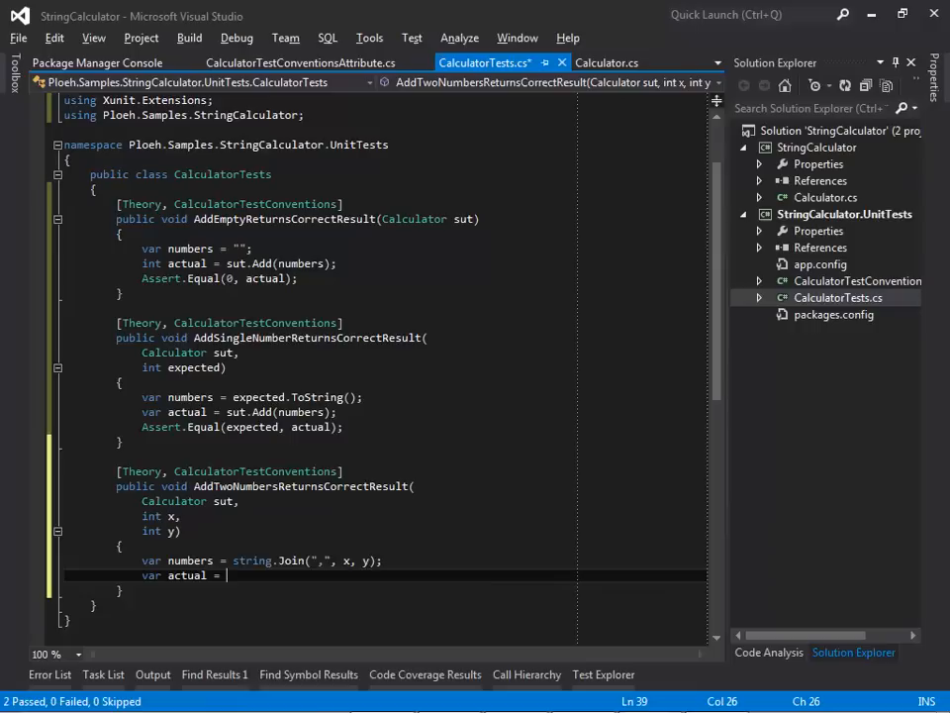
text(sut.Add(numbers);)
text(Assert.Equal(x)
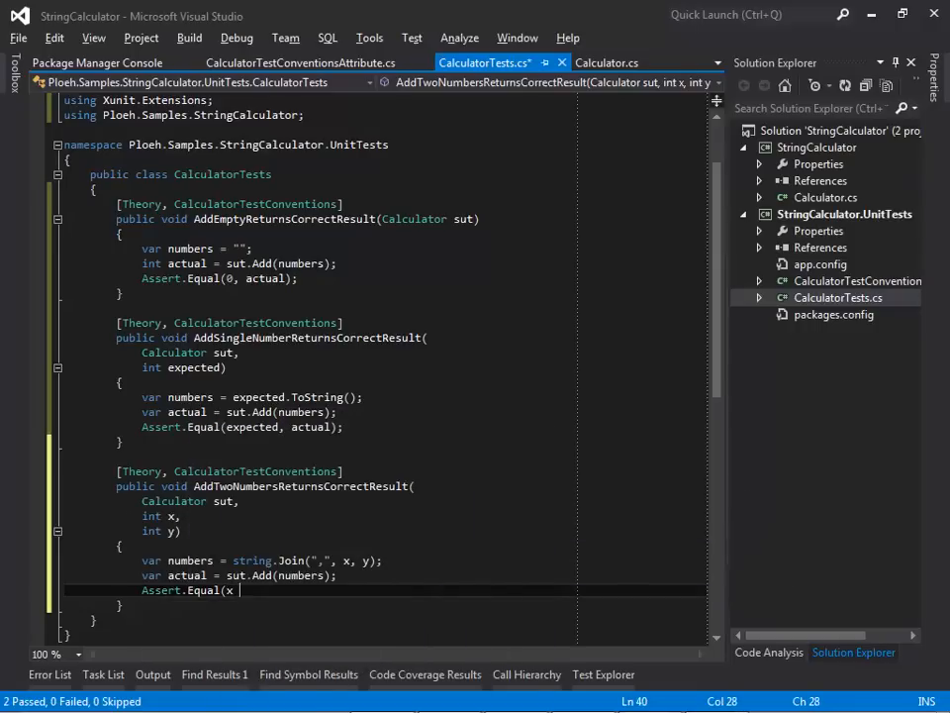
text(+ y, a)
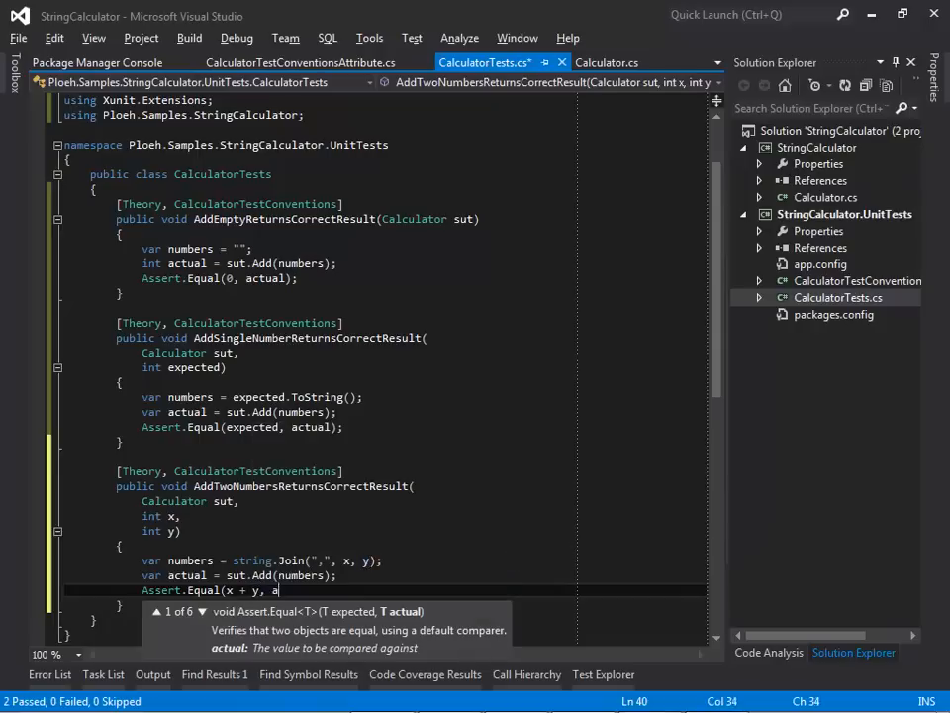